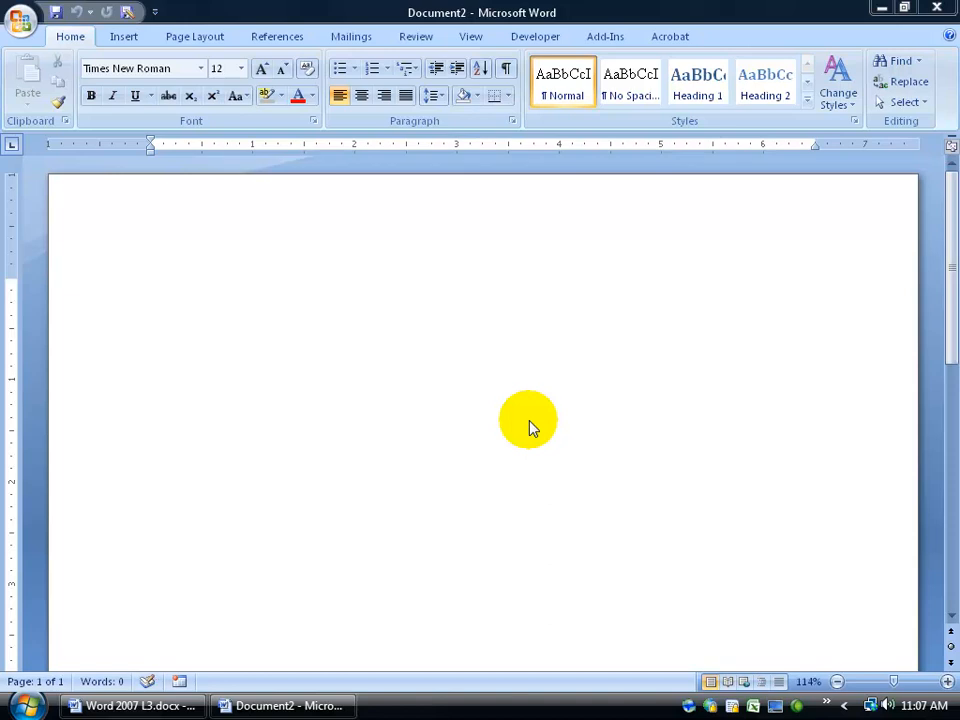
mouse_move(470, 24)
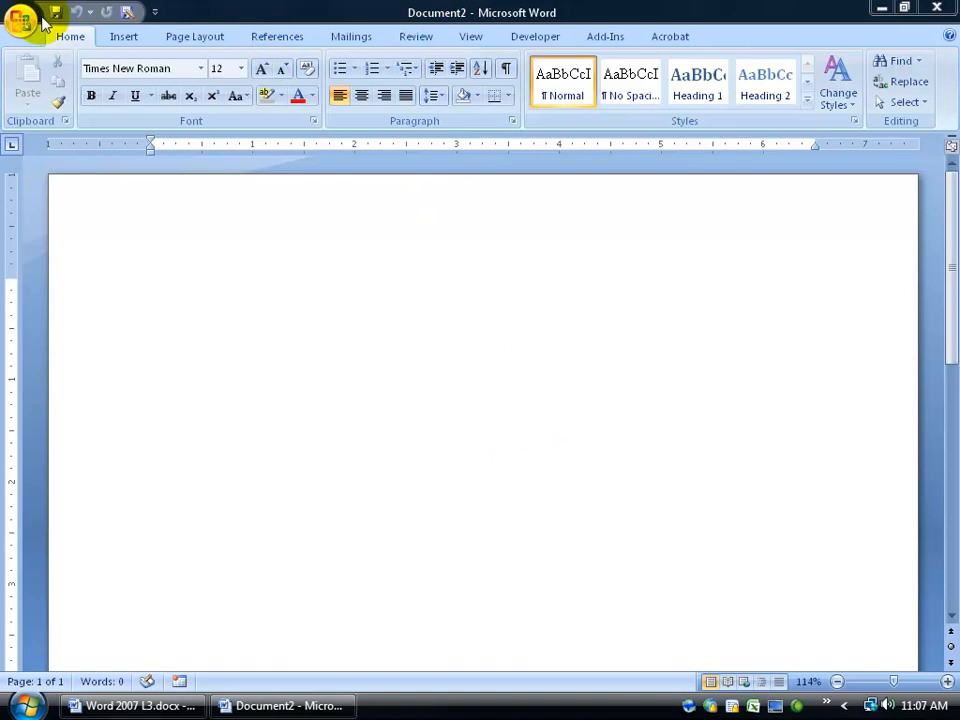
Save the blank document to the Desktop as Master.docx
left_click(56, 12)
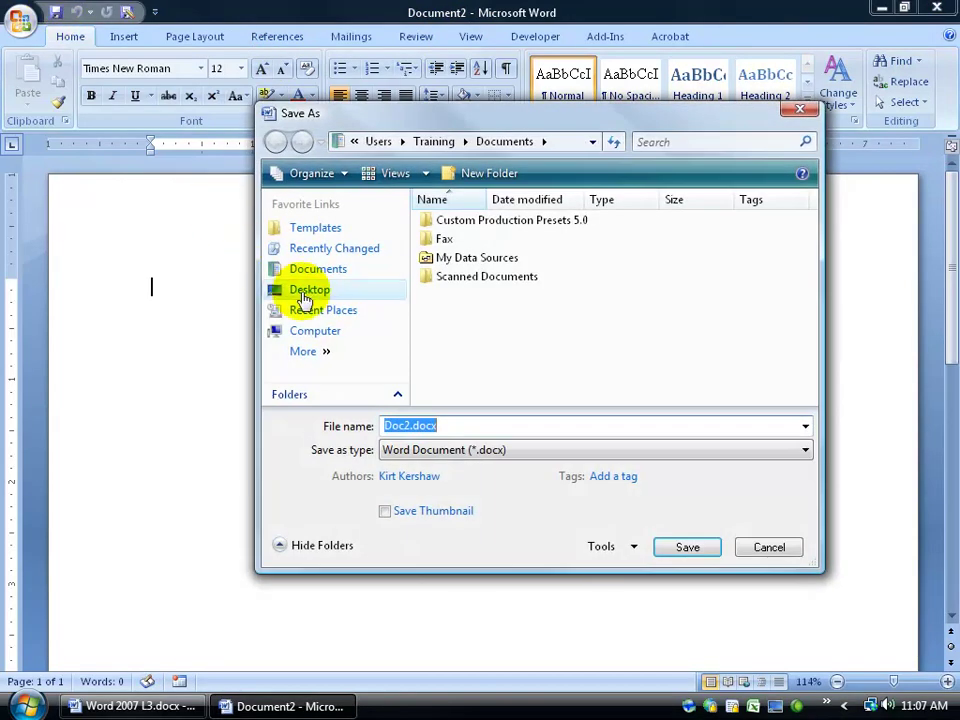
left_click(308, 288)
type("Master")
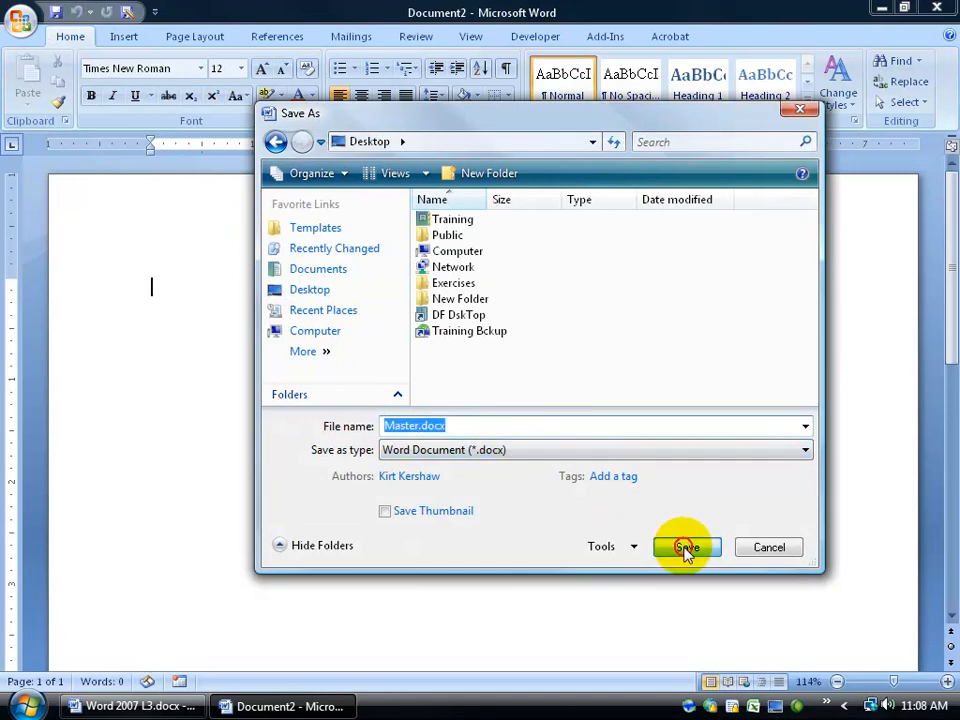
left_click(684, 548)
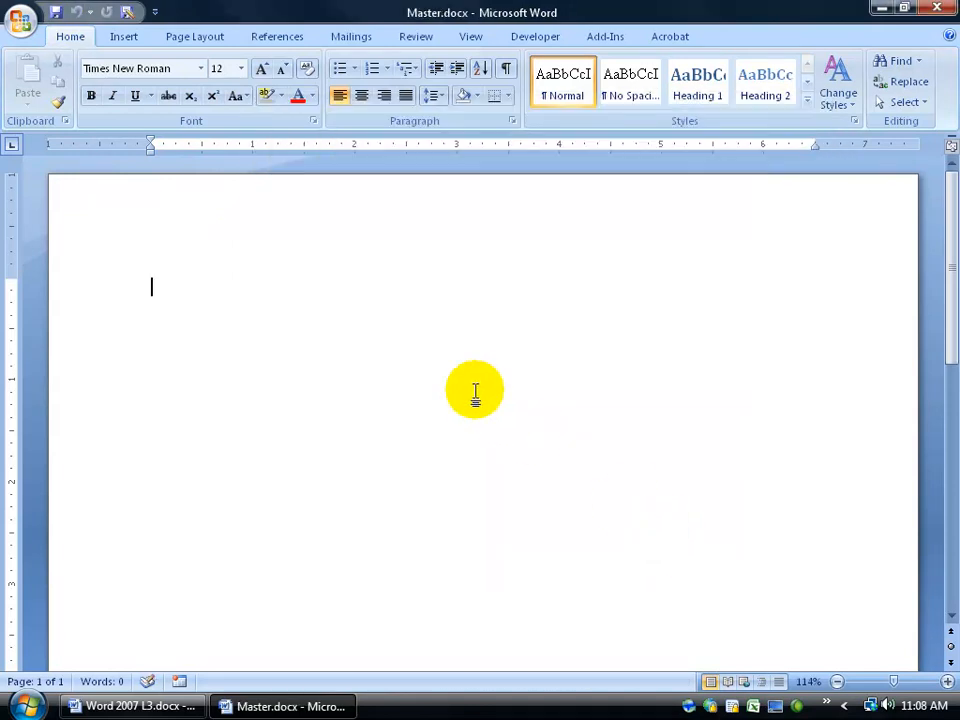
mouse_move(408, 334)
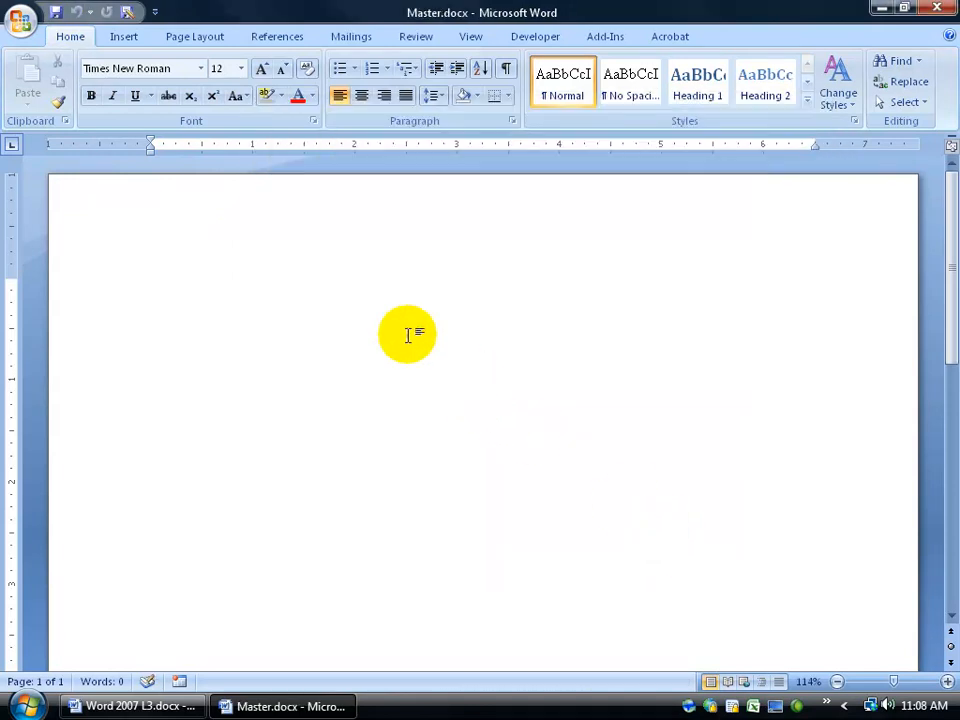
mouse_move(384, 300)
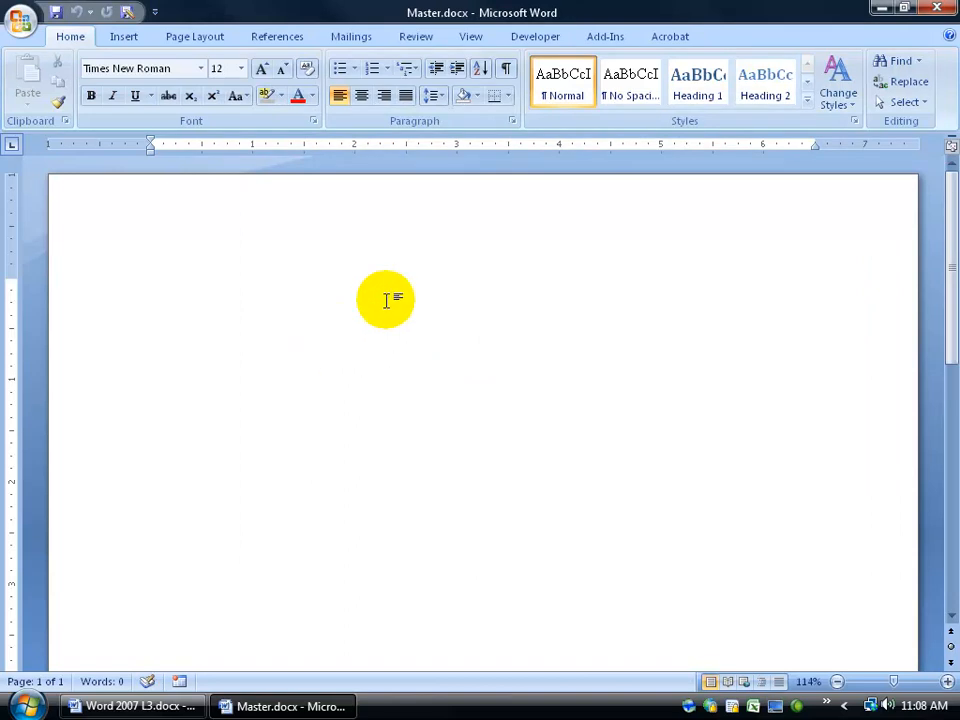
Switch to Outline view, promote the paragraph to Level 1 and show the master document tools
left_click(470, 36)
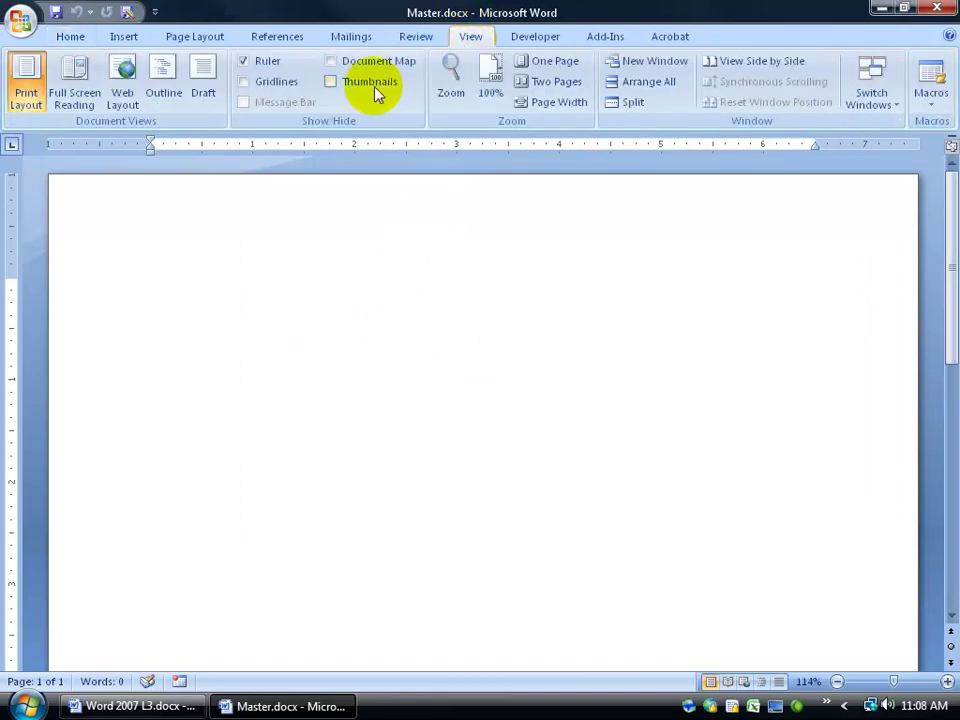
left_click(164, 76)
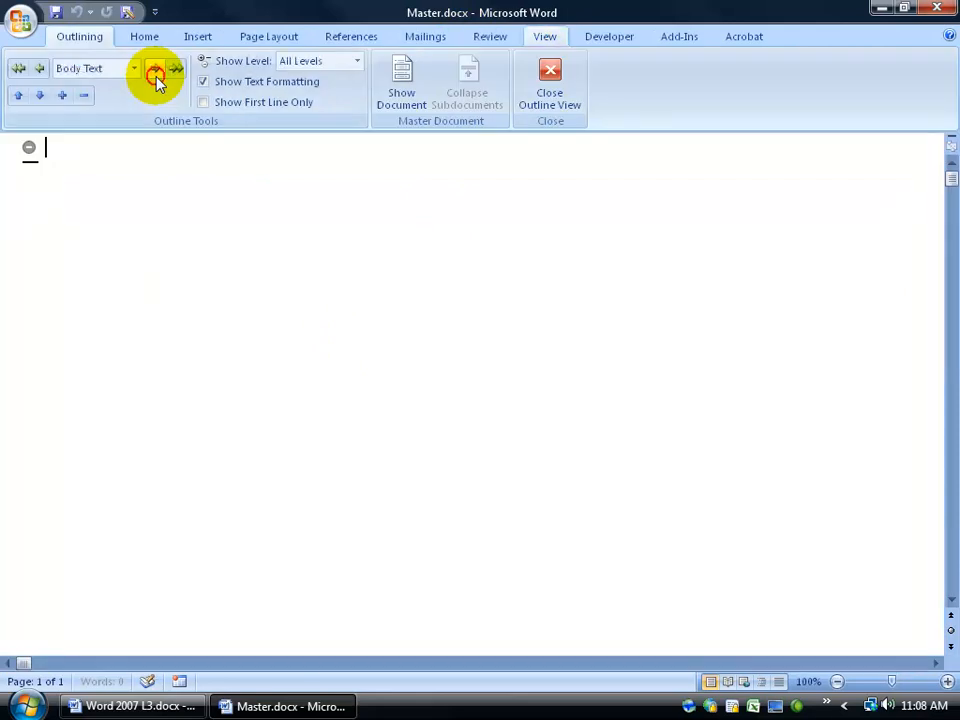
left_click(156, 76)
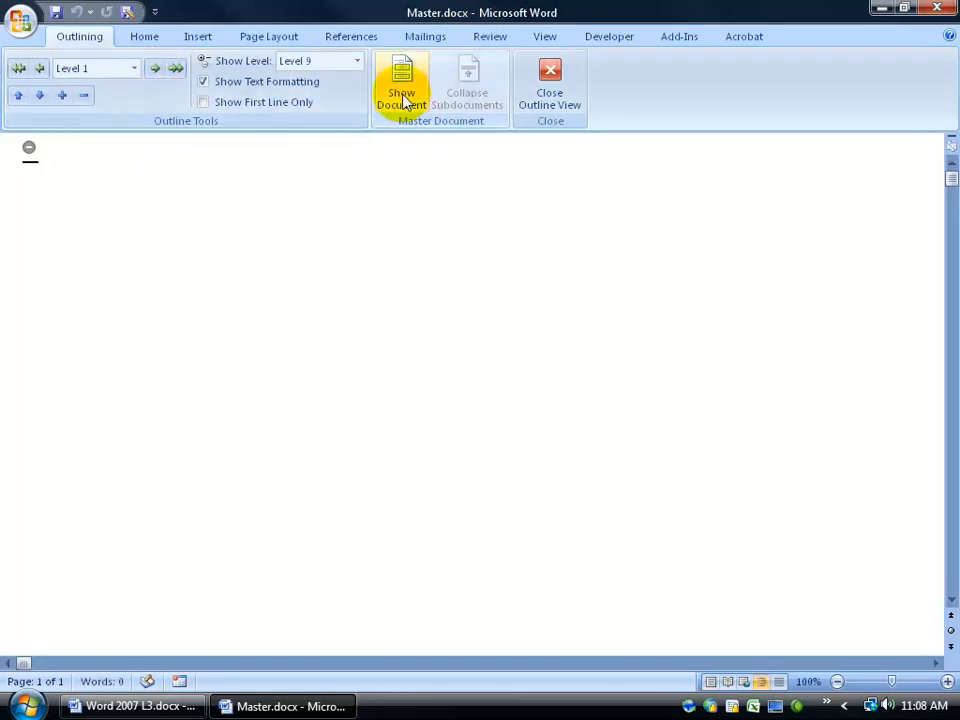
left_click(400, 84)
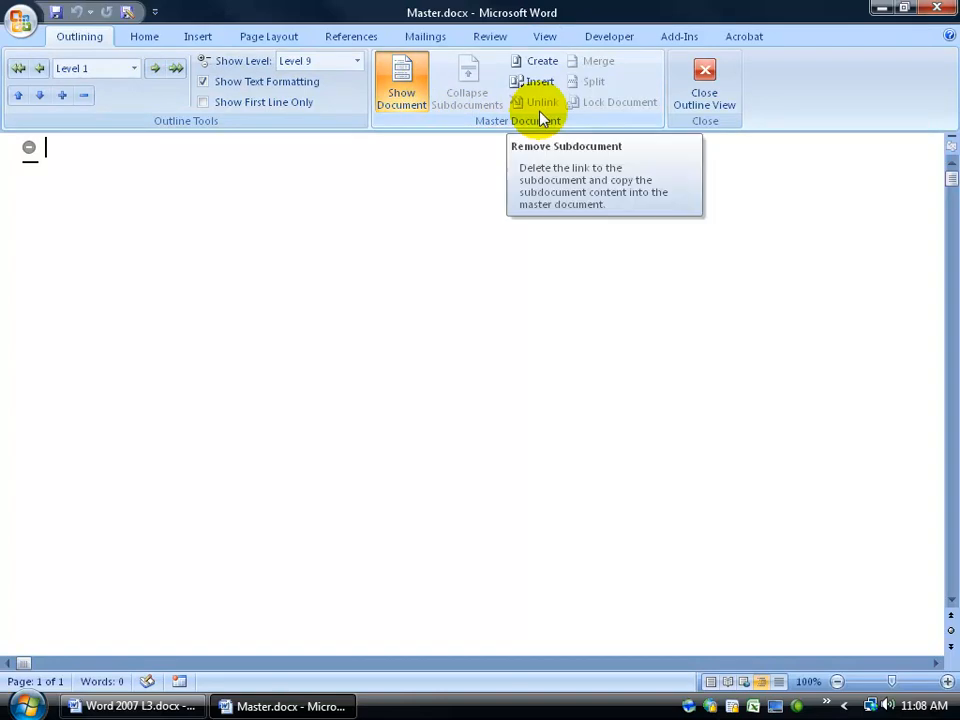
mouse_move(540, 82)
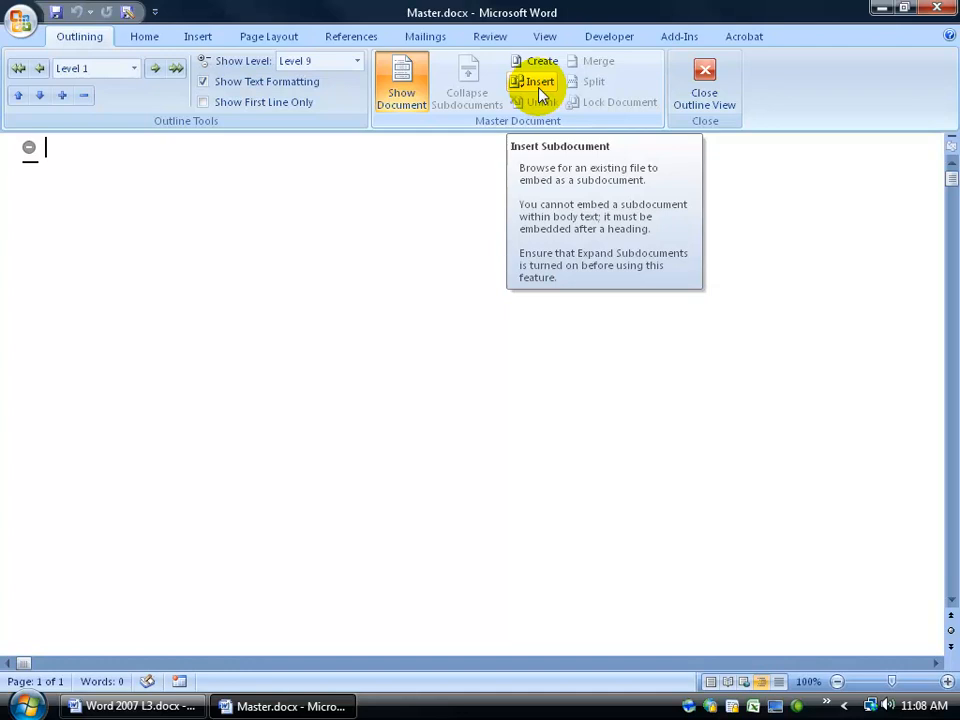
Insert Collins Lyrics.docx from Desktop > Exercises as the first subdocument
left_click(540, 82)
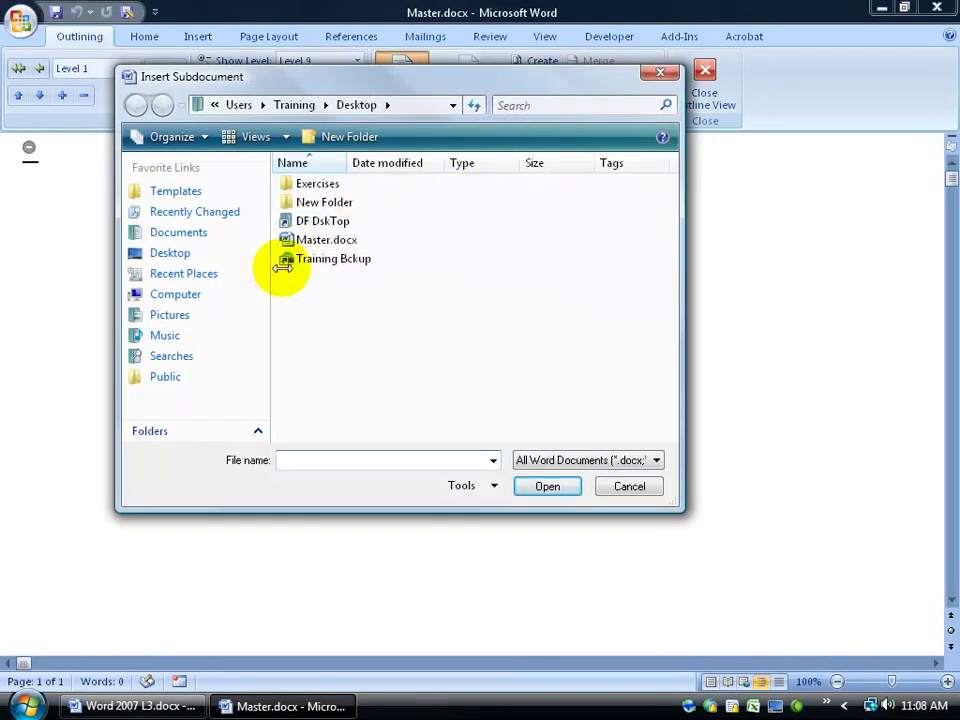
left_click(136, 104)
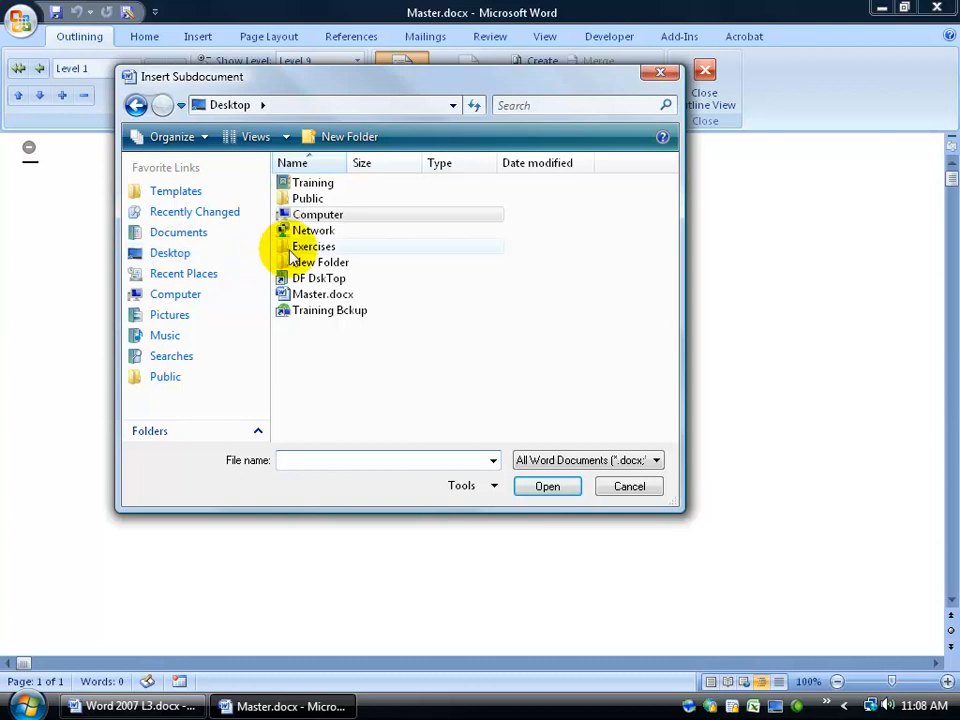
double_click(314, 246)
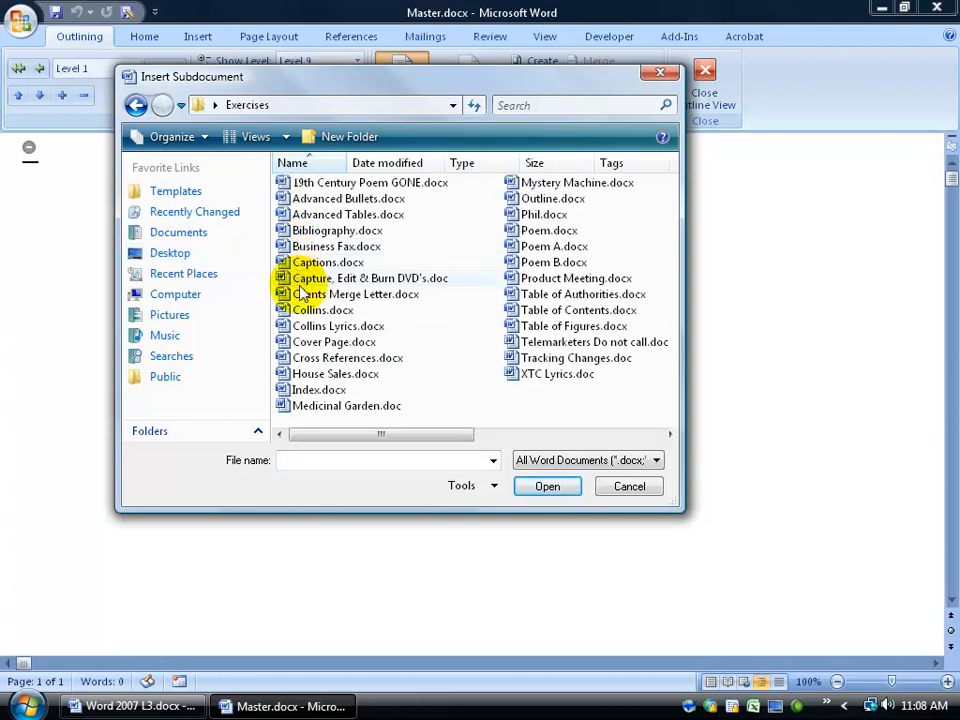
mouse_move(336, 326)
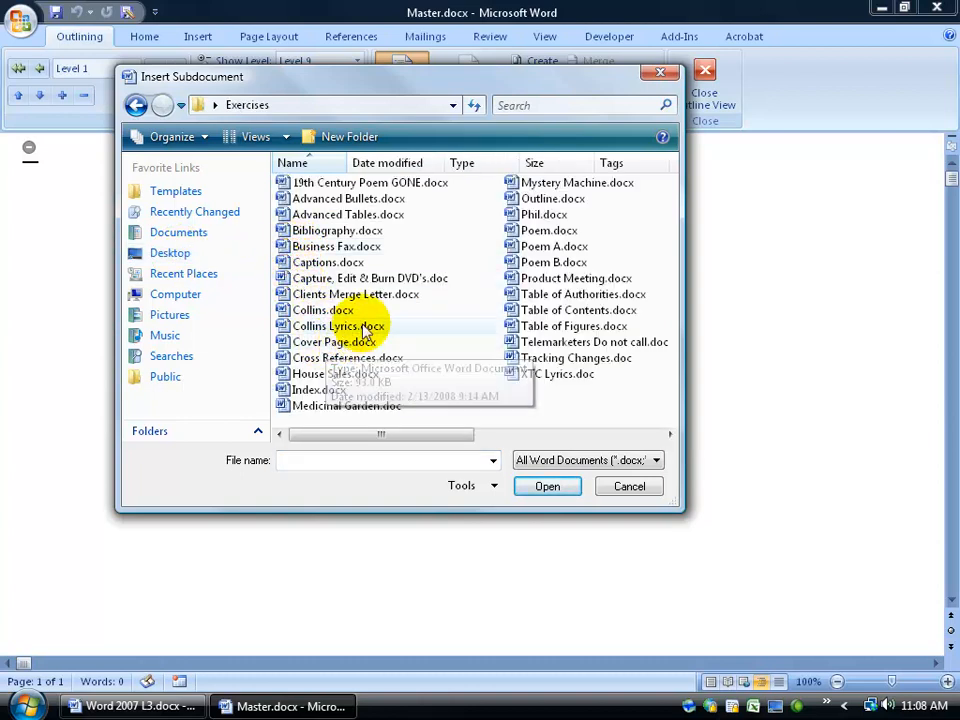
left_click(338, 326)
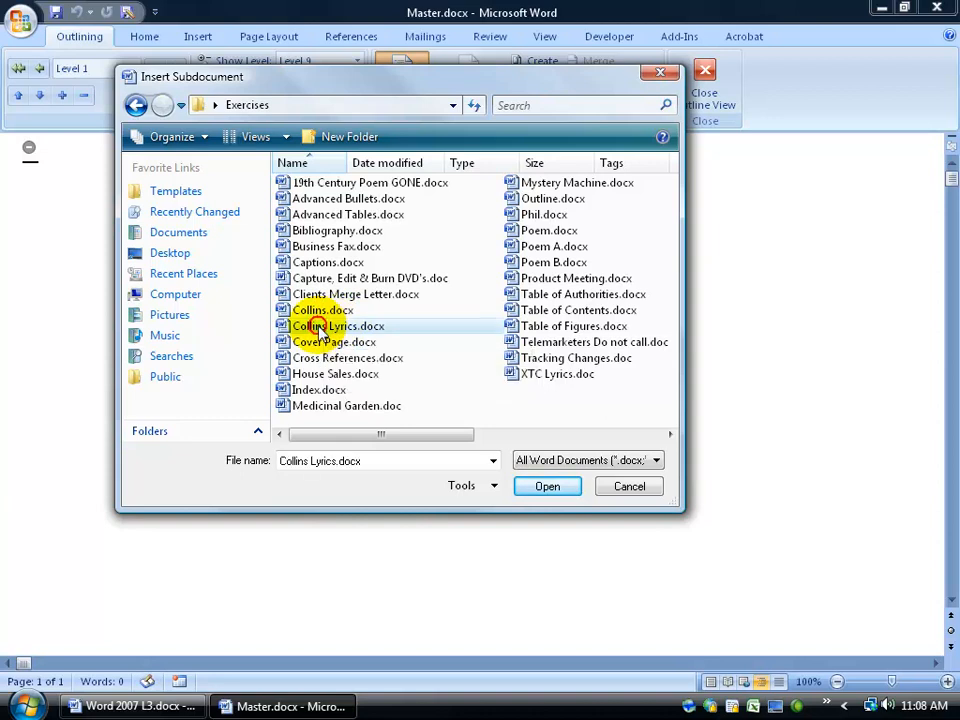
left_click(548, 486)
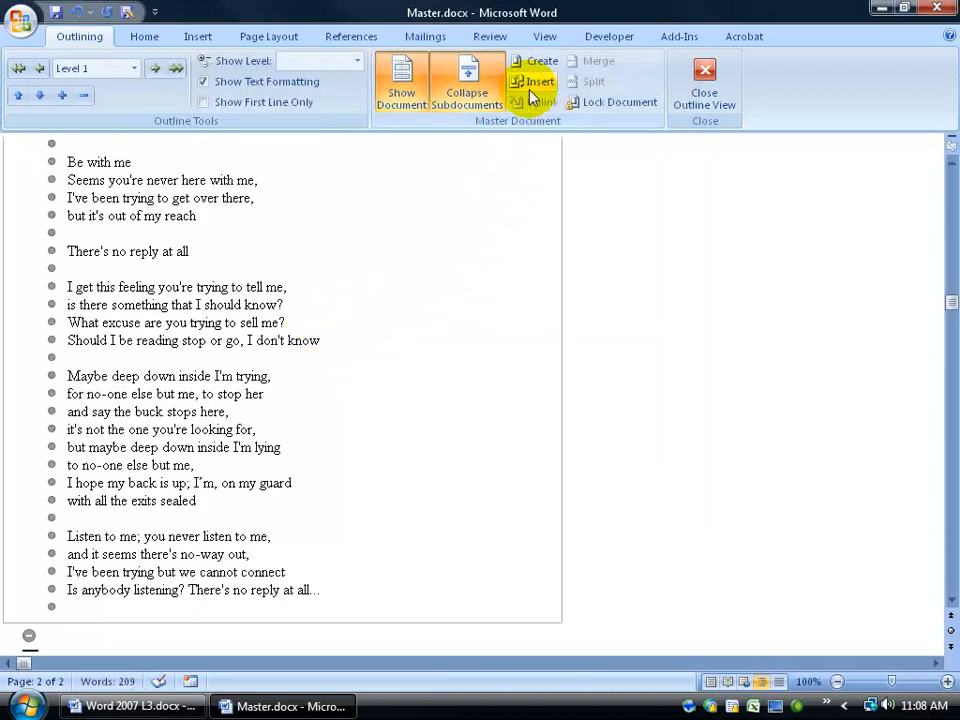
Insert XTC Lyrics.docx from Exercises as the second subdocument
left_click(532, 80)
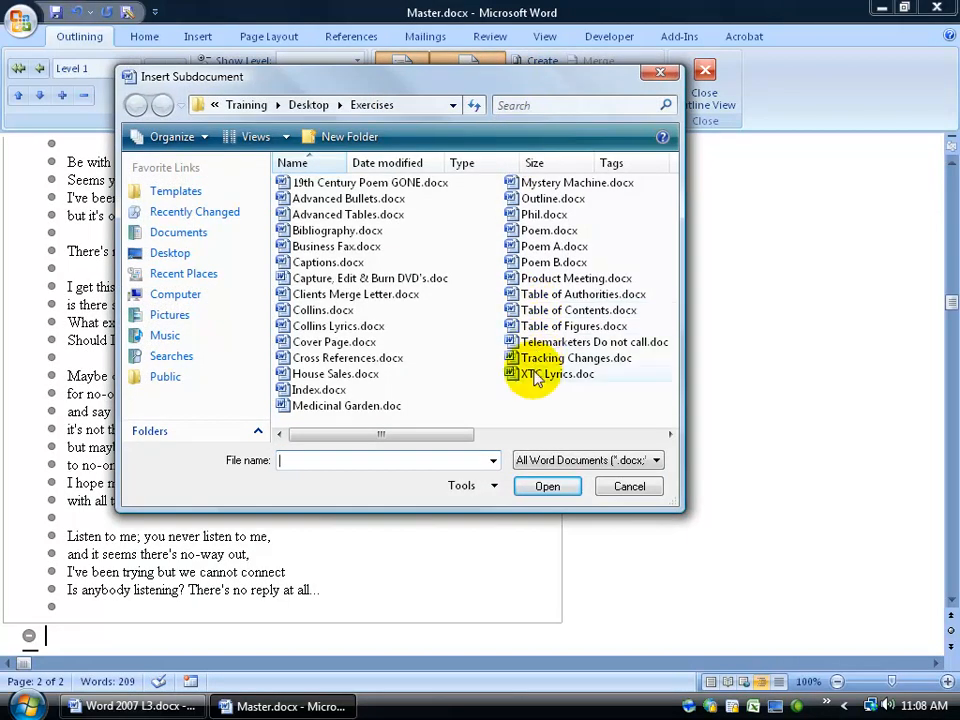
left_click(548, 486)
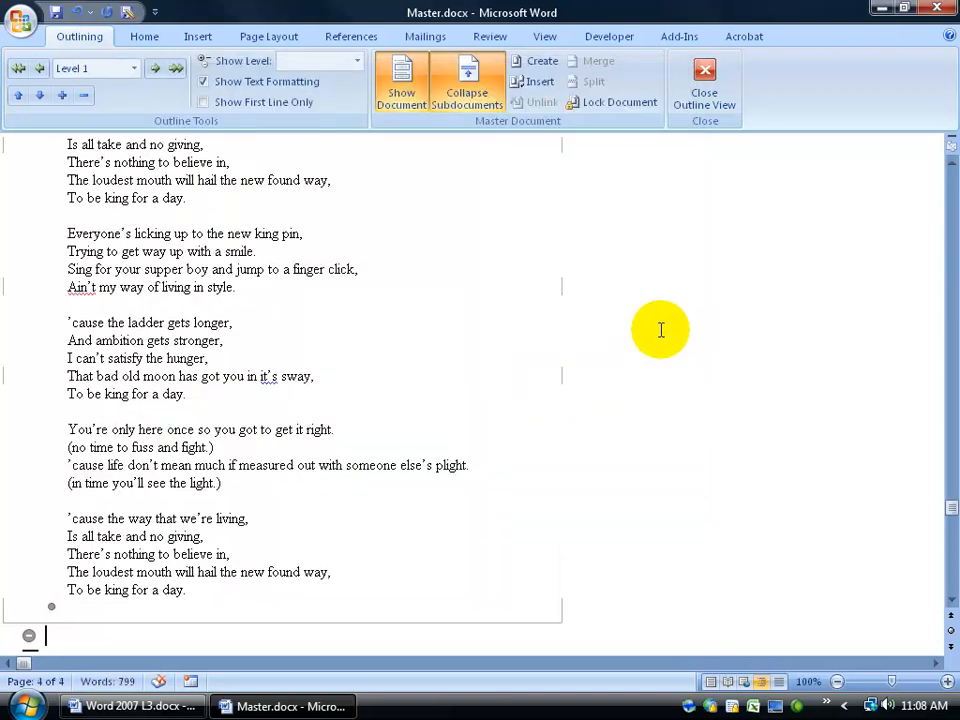
mouse_move(660, 320)
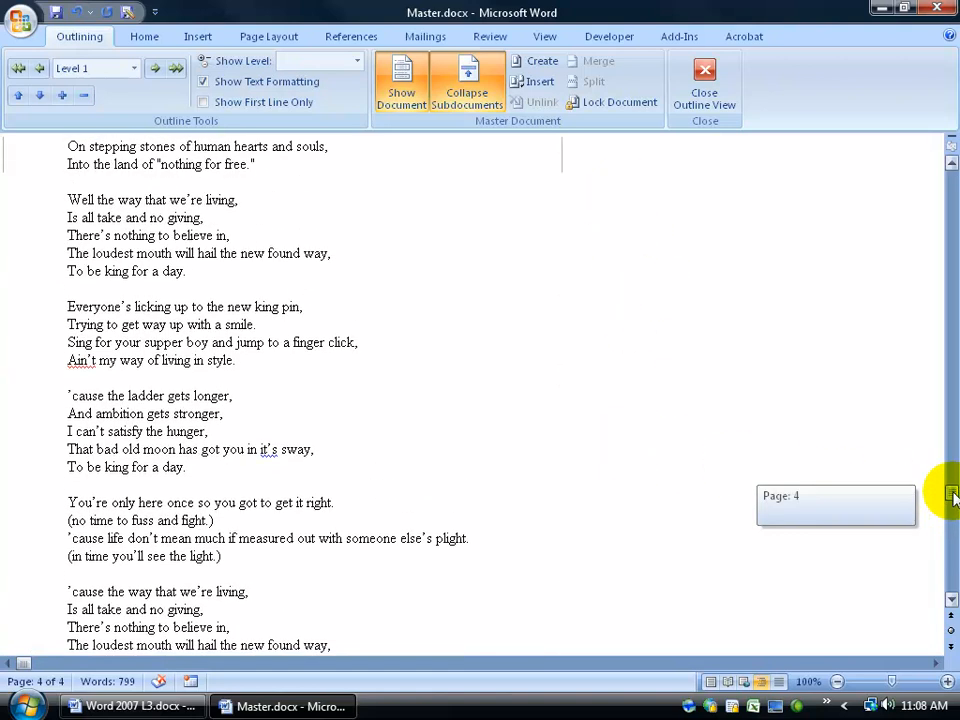
Add "and everybody" after "Talk to me" in the first subdocument's lyric line
scroll("up", 3)
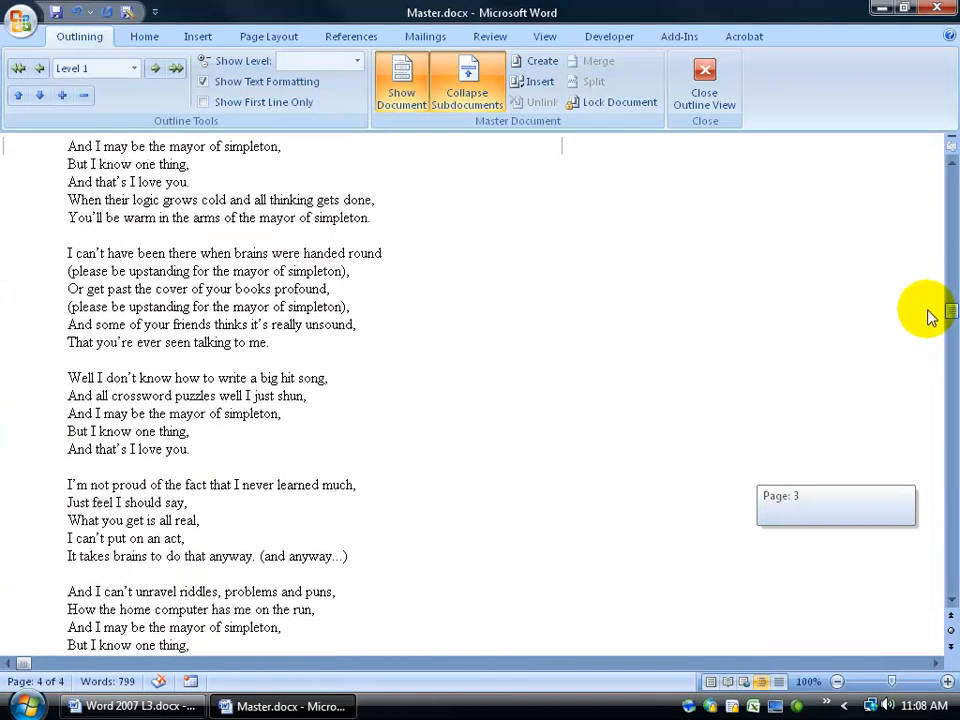
scroll("up", 3)
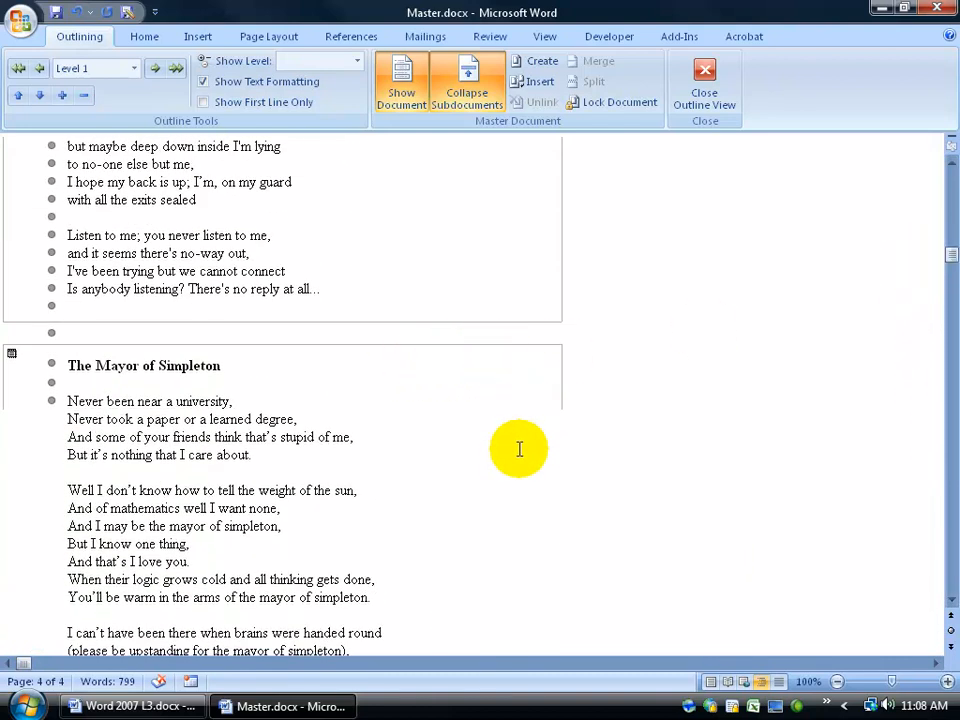
left_click(200, 400)
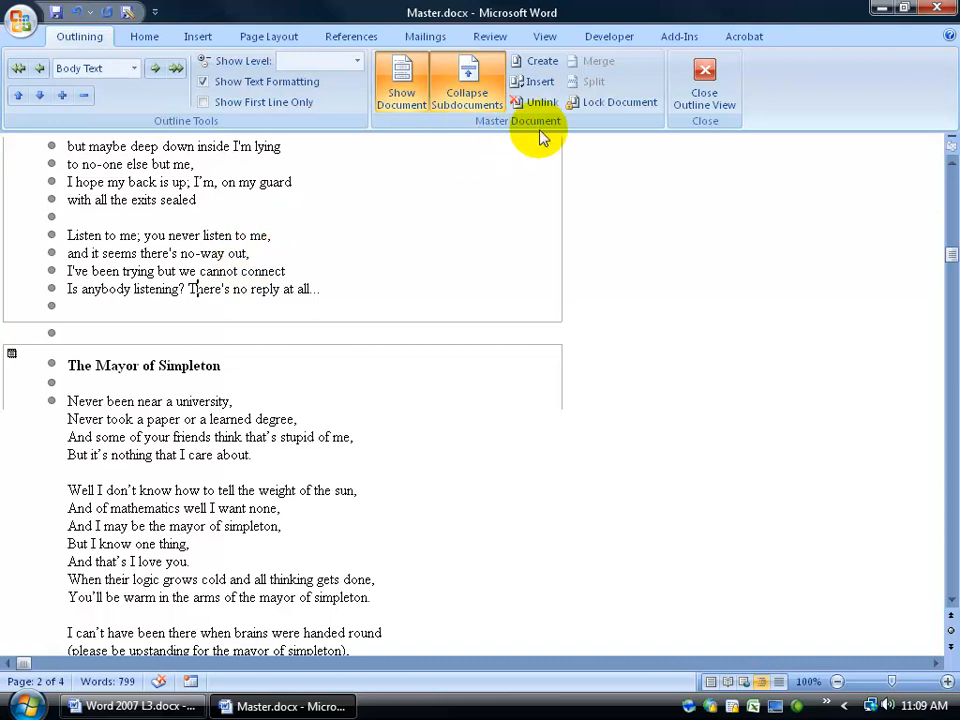
mouse_move(540, 102)
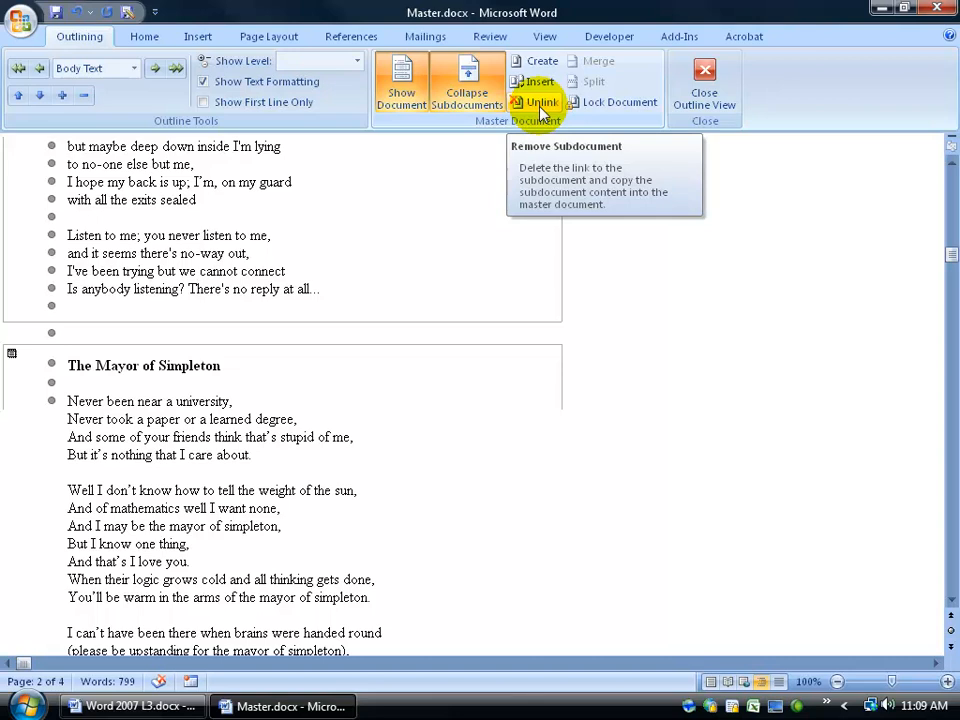
scroll("up", 3)
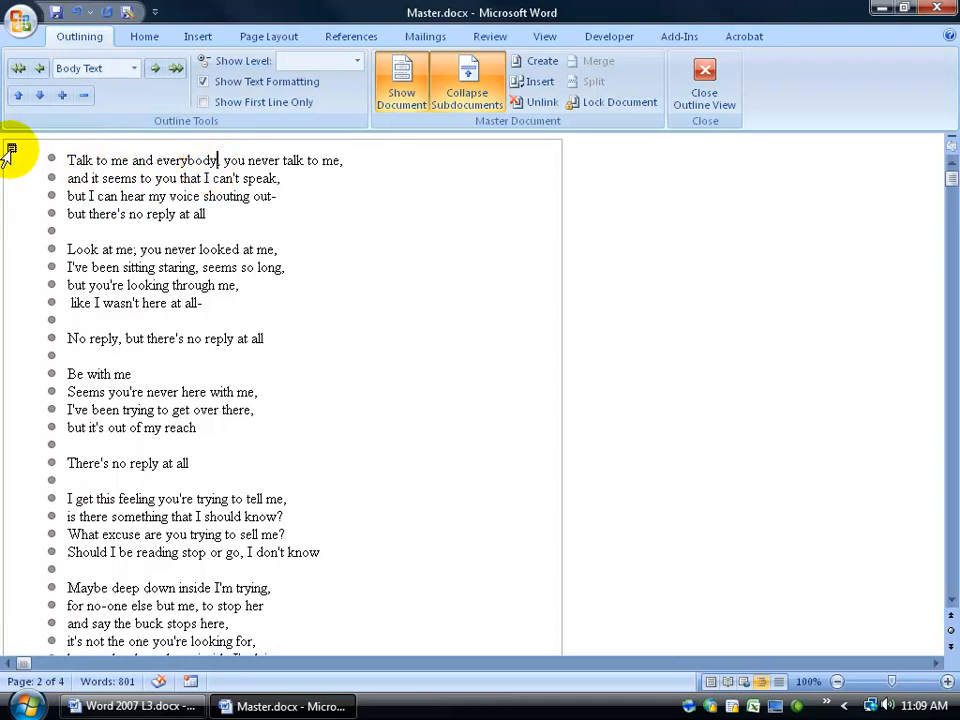
Delete "and everybody" from Collins Lyrics.docx's first line and return to Master.docx
left_click(432, 706)
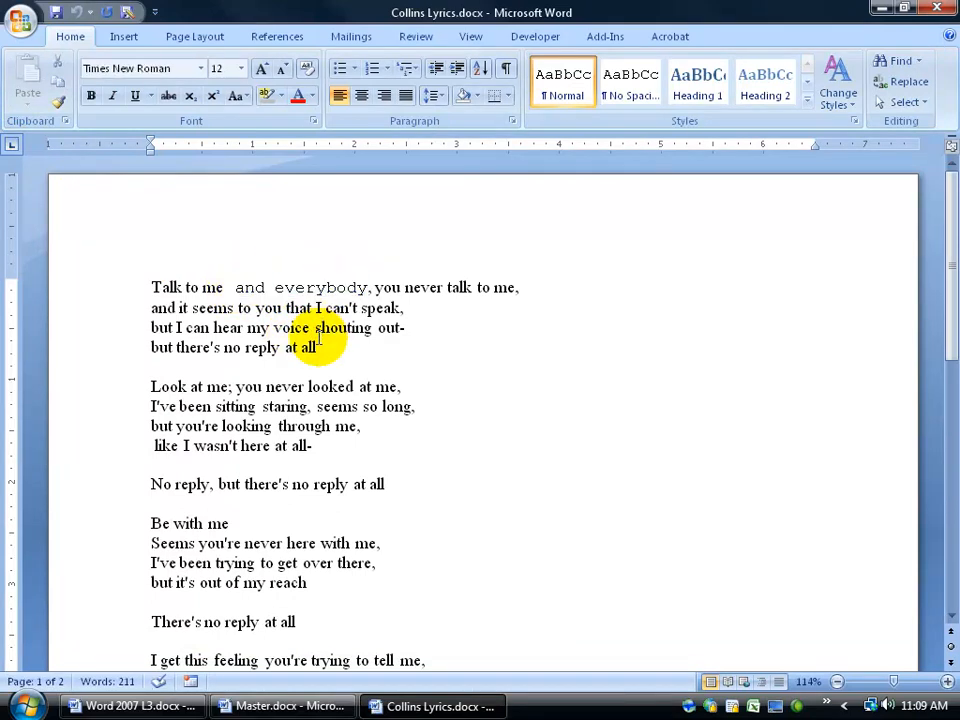
left_click(312, 288)
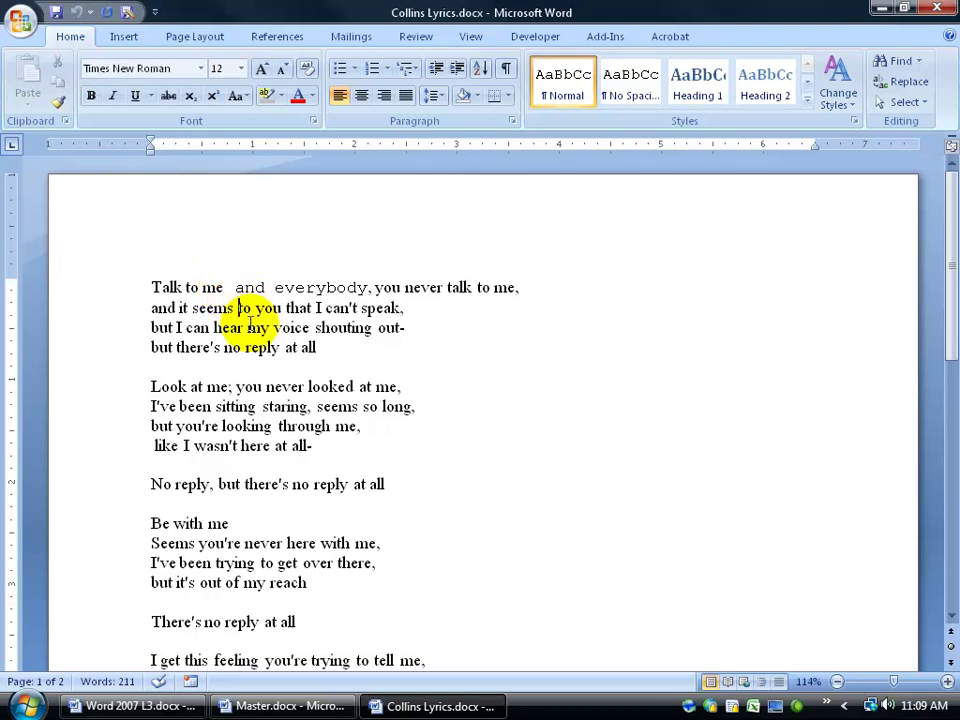
double_click(304, 288)
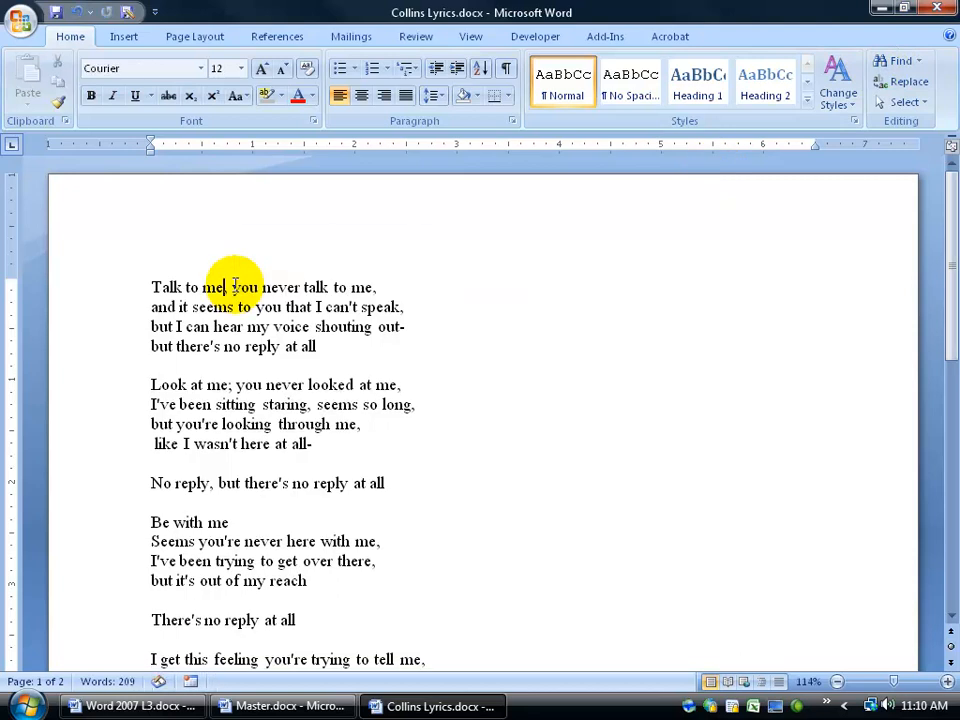
left_click(284, 706)
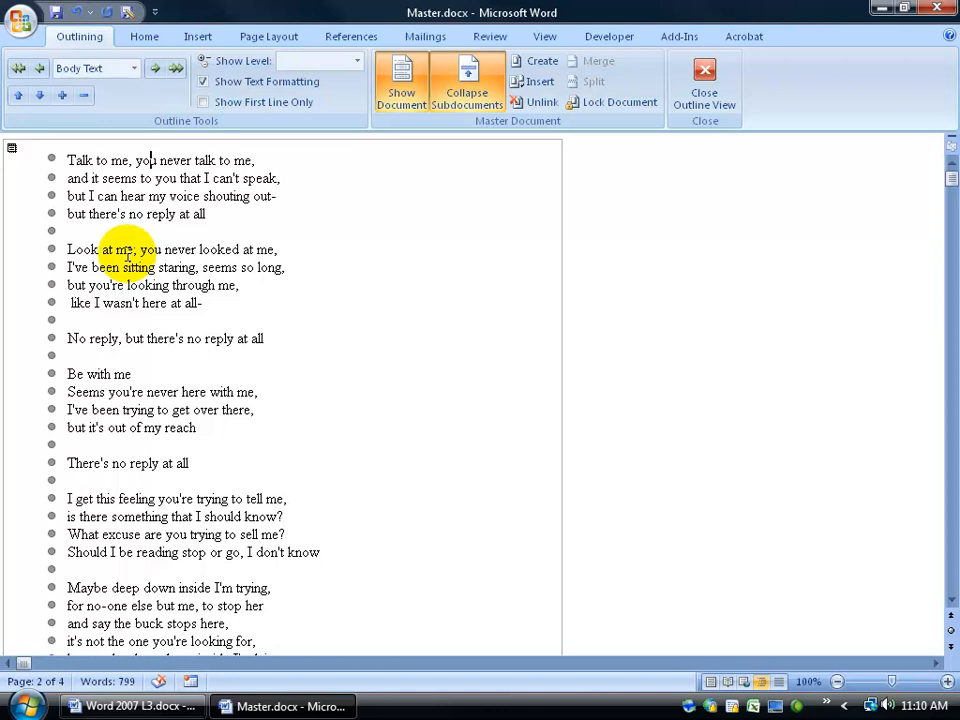
Turn on Track Changes and insert "any changes" after "you" in the first lyric line
left_click(490, 36)
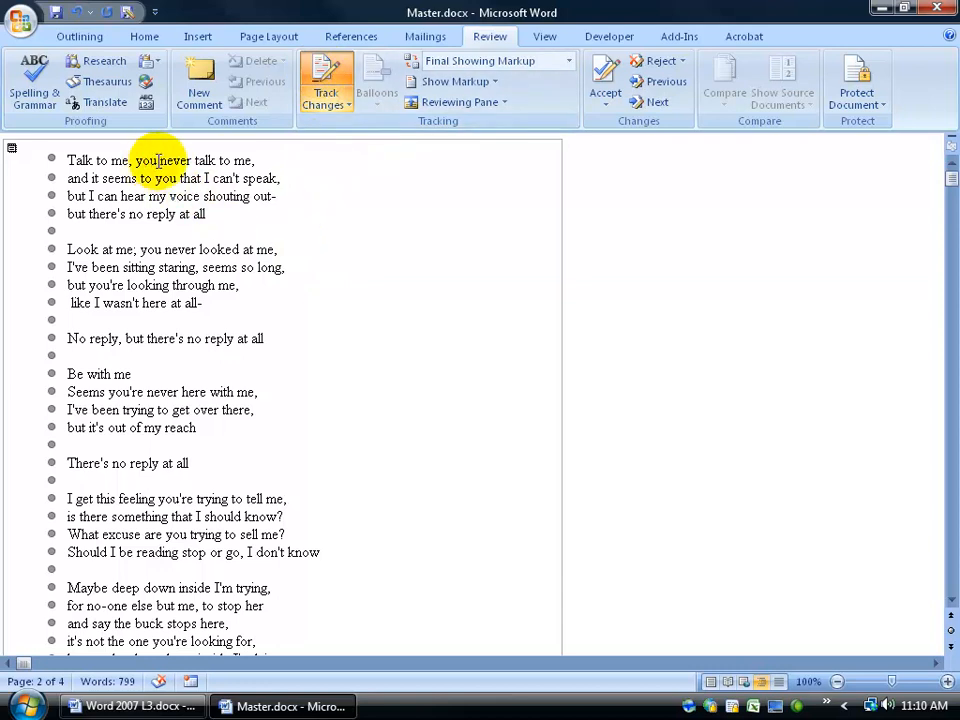
type("any changes")
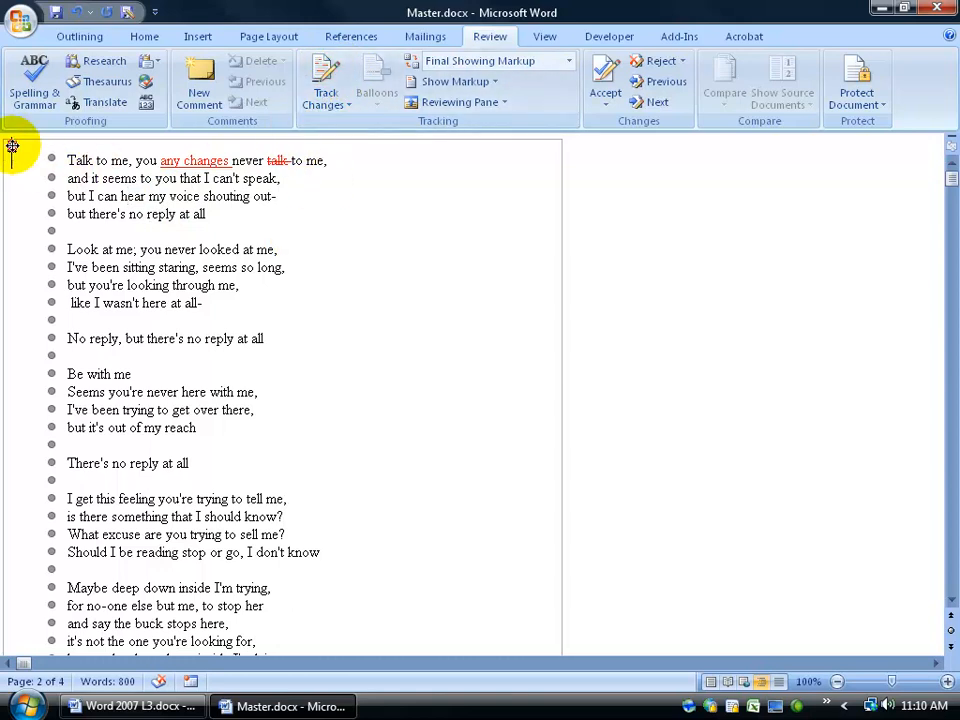
In Collins Lyrics.docx, reject the inserted "any changes" and the deleted "talk"
left_click(432, 706)
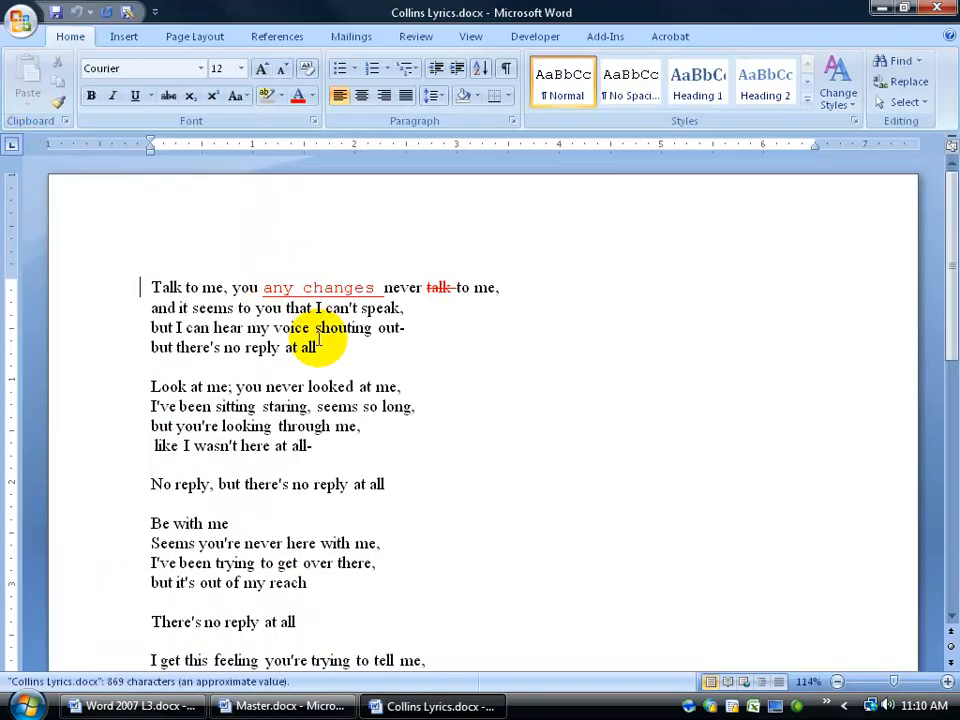
mouse_move(320, 288)
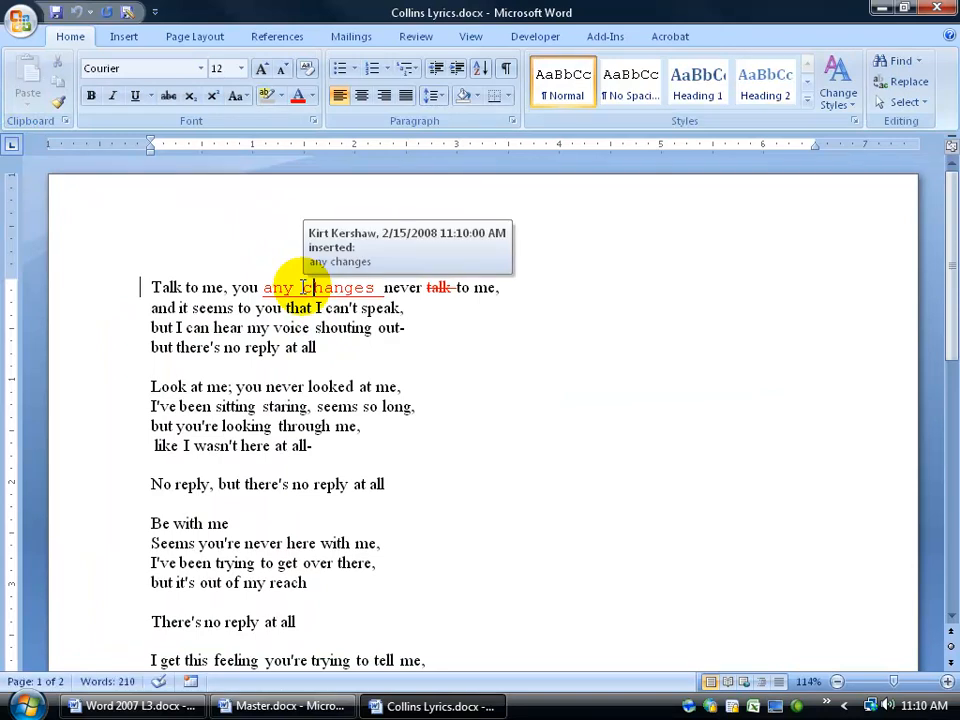
mouse_move(244, 288)
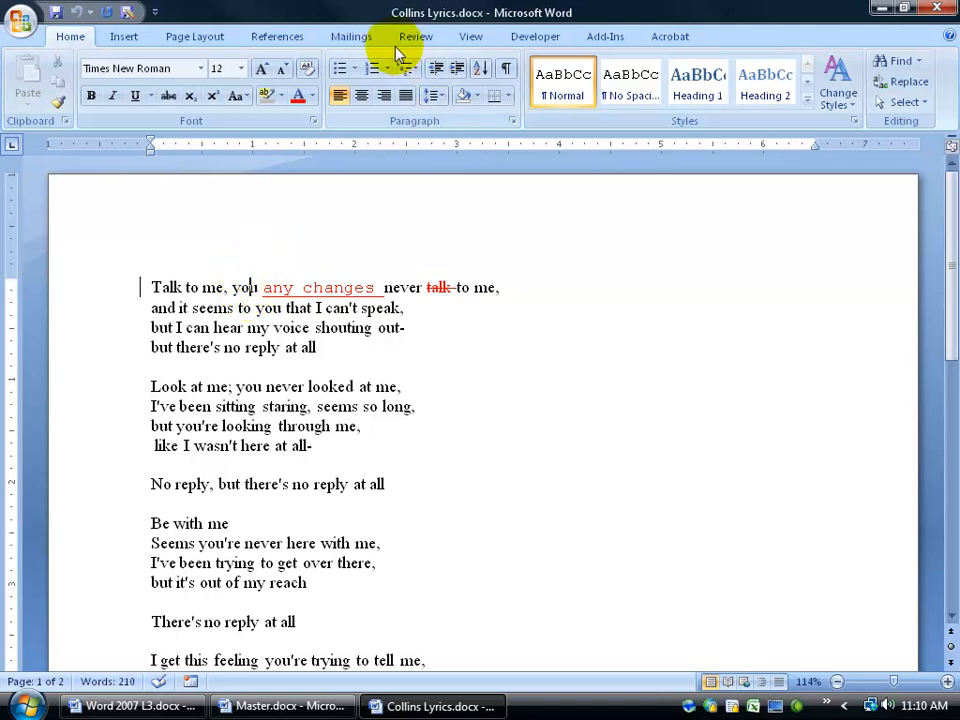
left_click(416, 36)
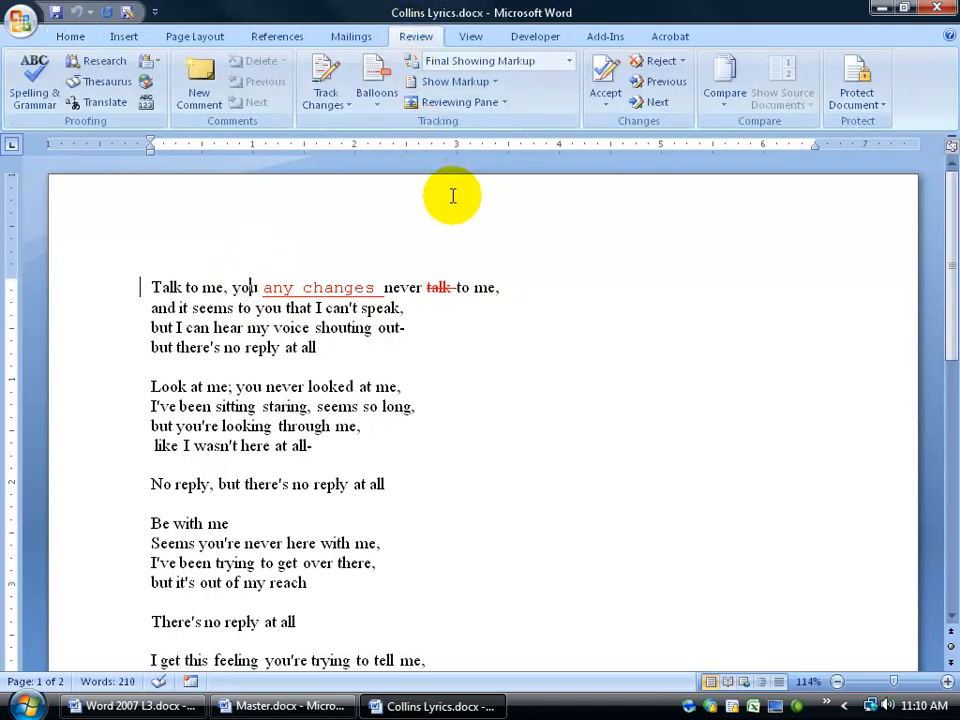
mouse_move(468, 296)
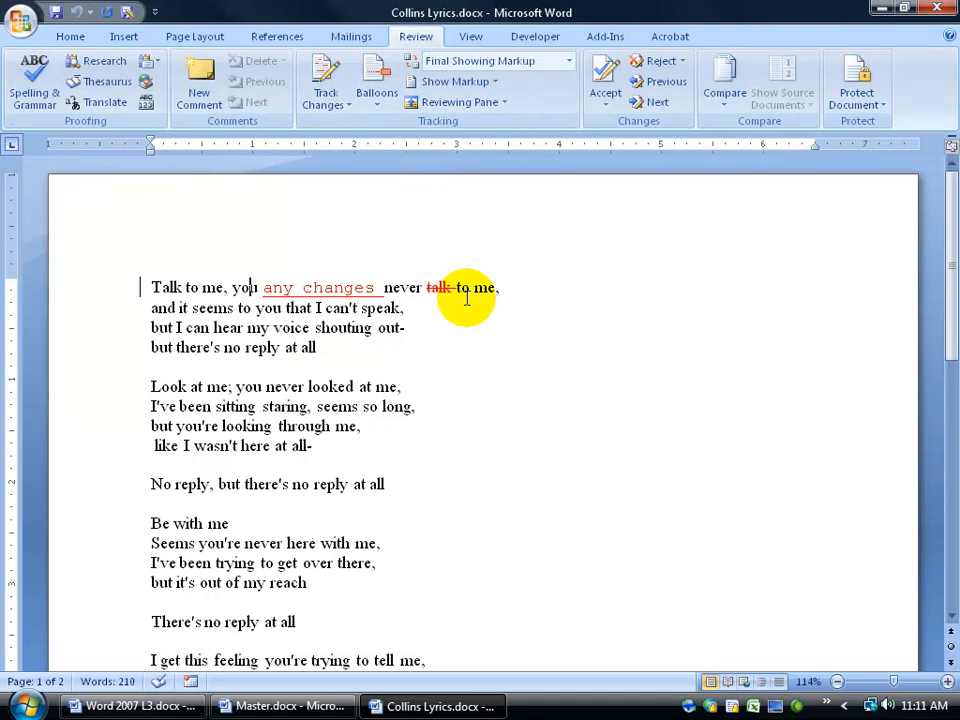
mouse_move(396, 304)
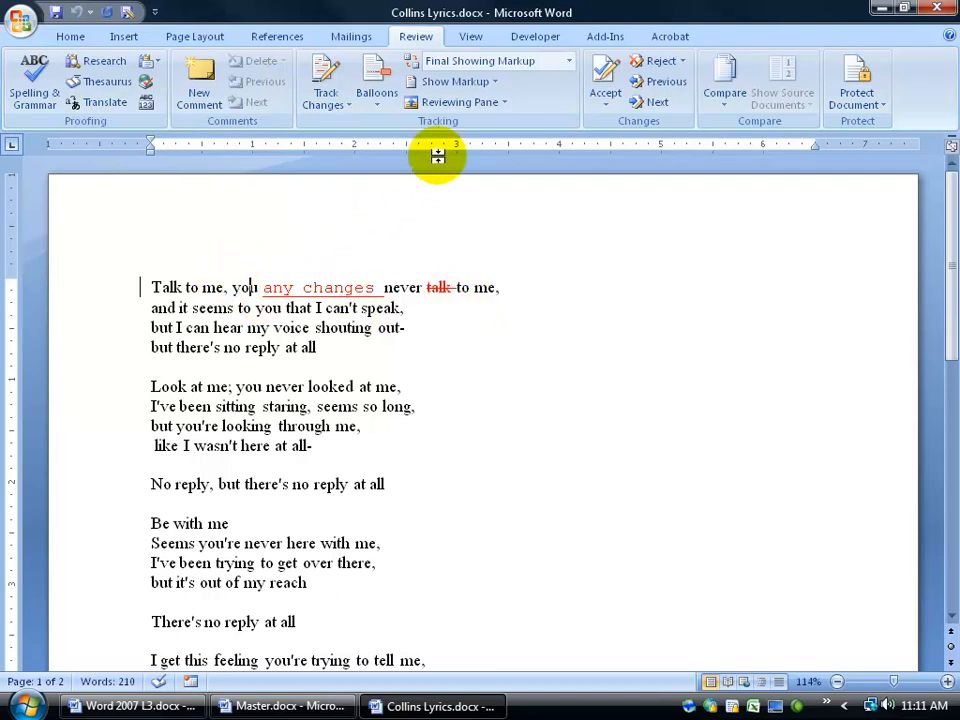
left_click(658, 84)
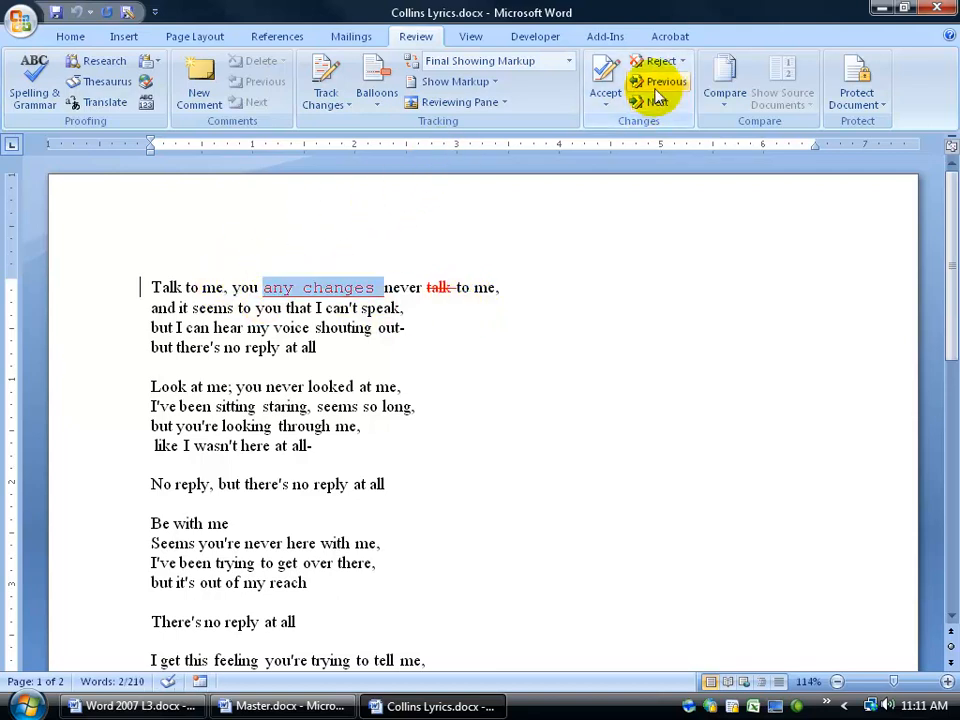
left_click(660, 60)
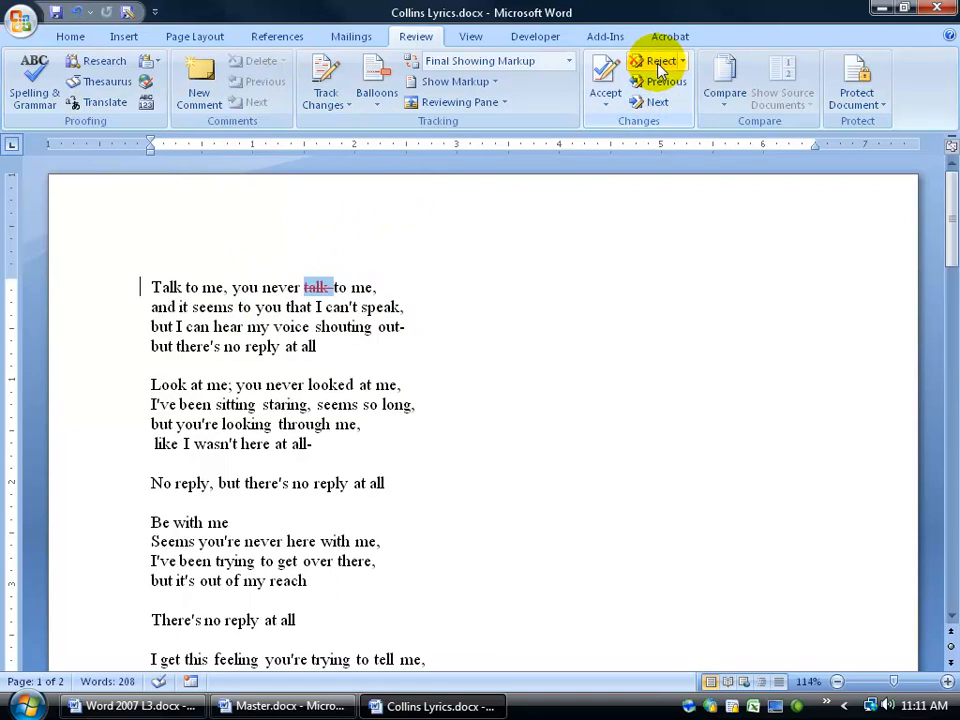
left_click(658, 60)
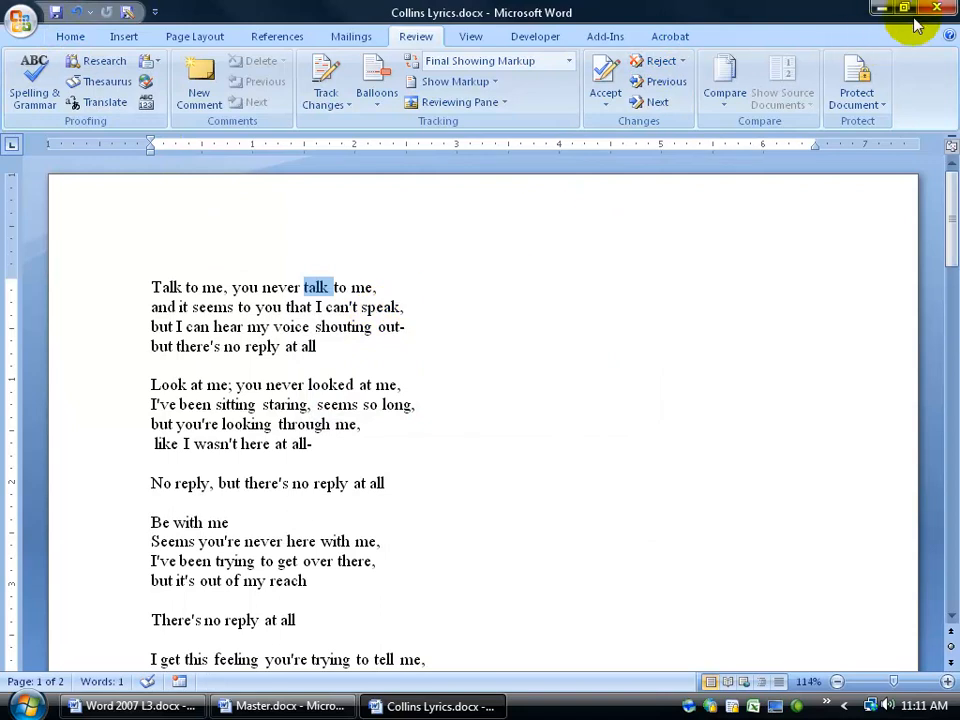
Close Collins Lyrics.docx and return to Master.docx's Outlining tools
left_click(290, 706)
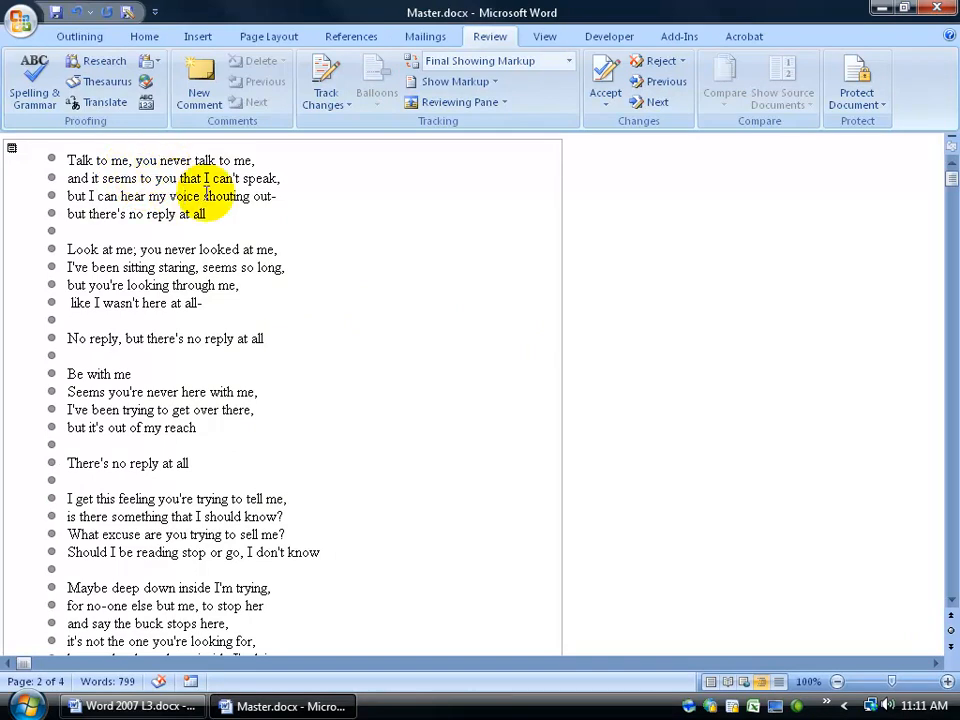
left_click(80, 36)
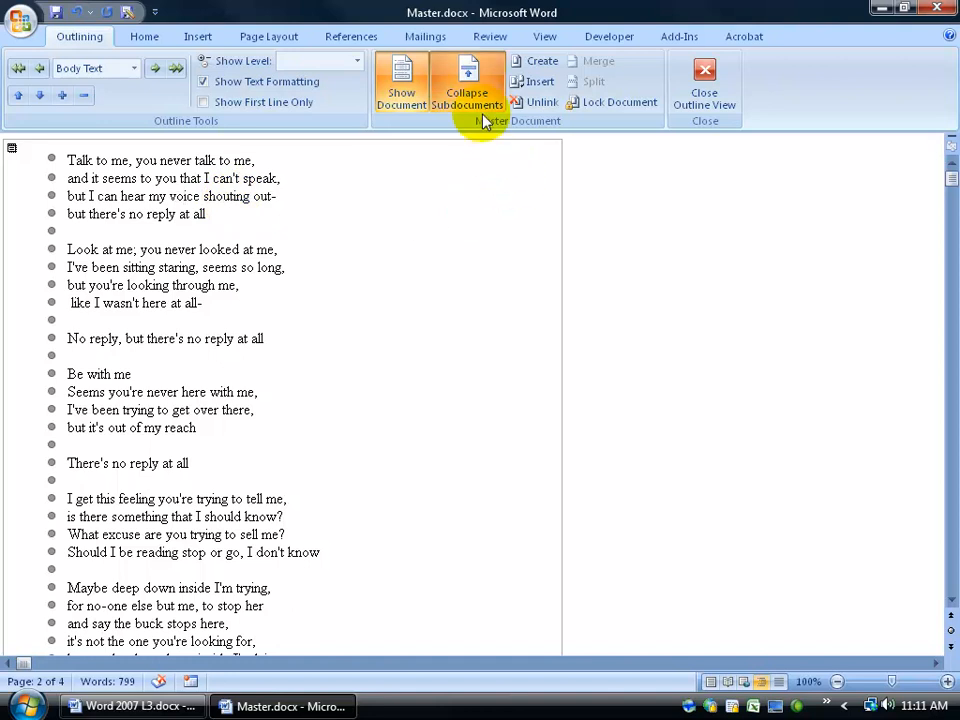
mouse_move(468, 84)
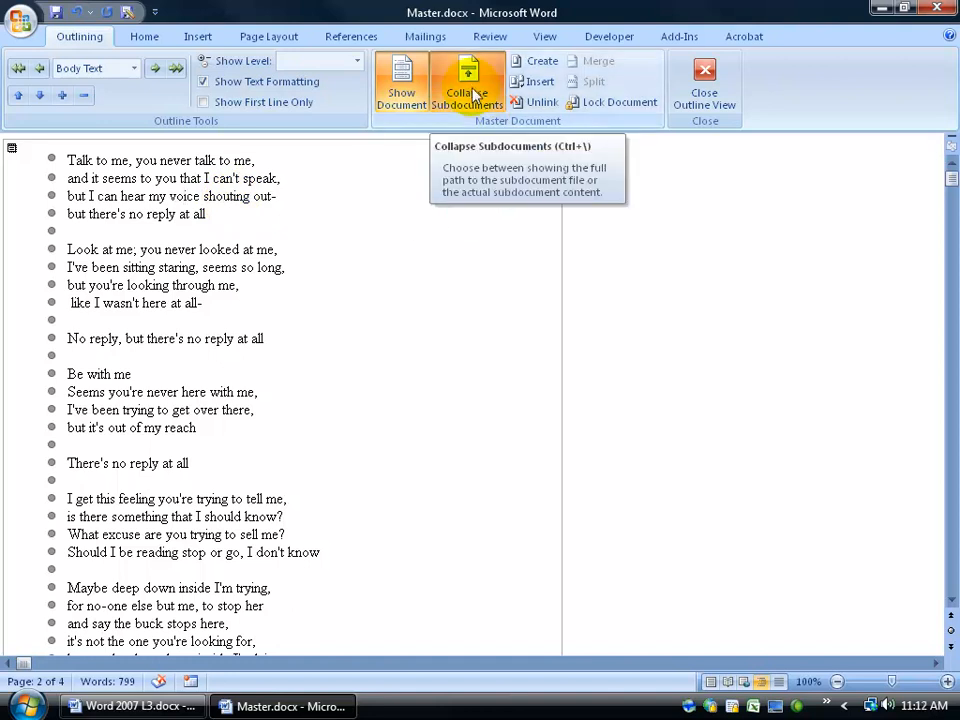
Collapse the subdocuments into links to Collins Lyrics.docx and XTC Lyrics.doc
left_click(466, 82)
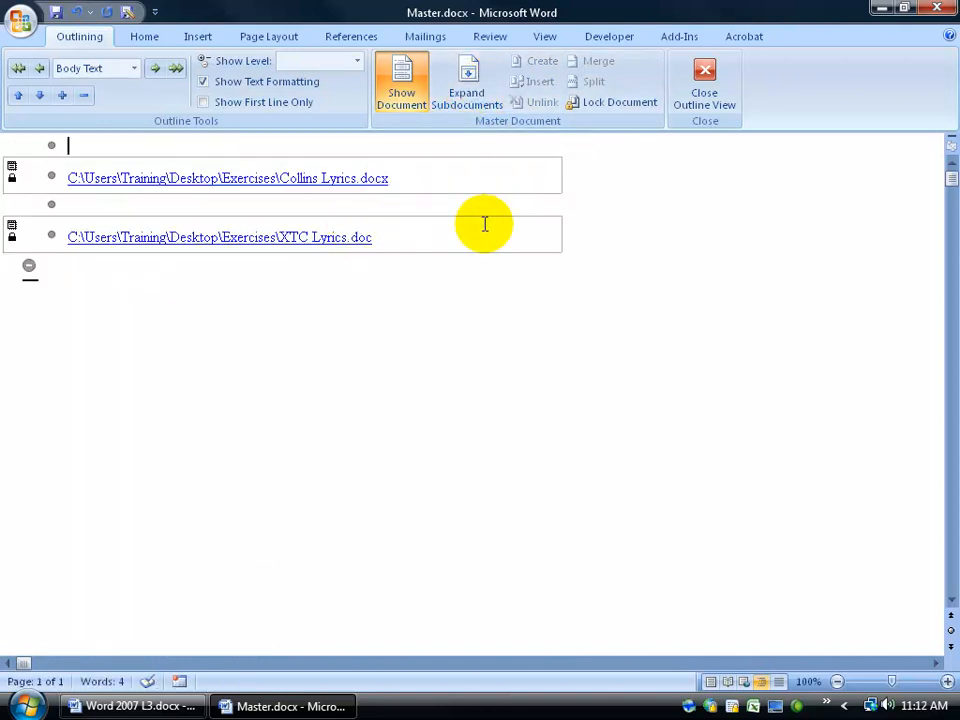
mouse_move(360, 264)
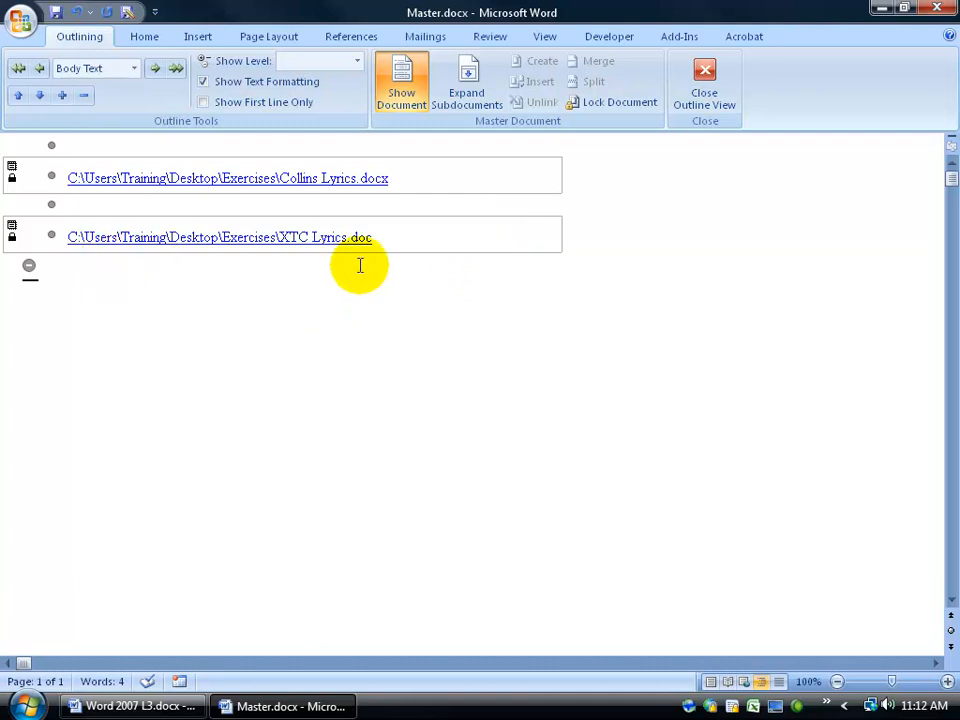
mouse_move(300, 198)
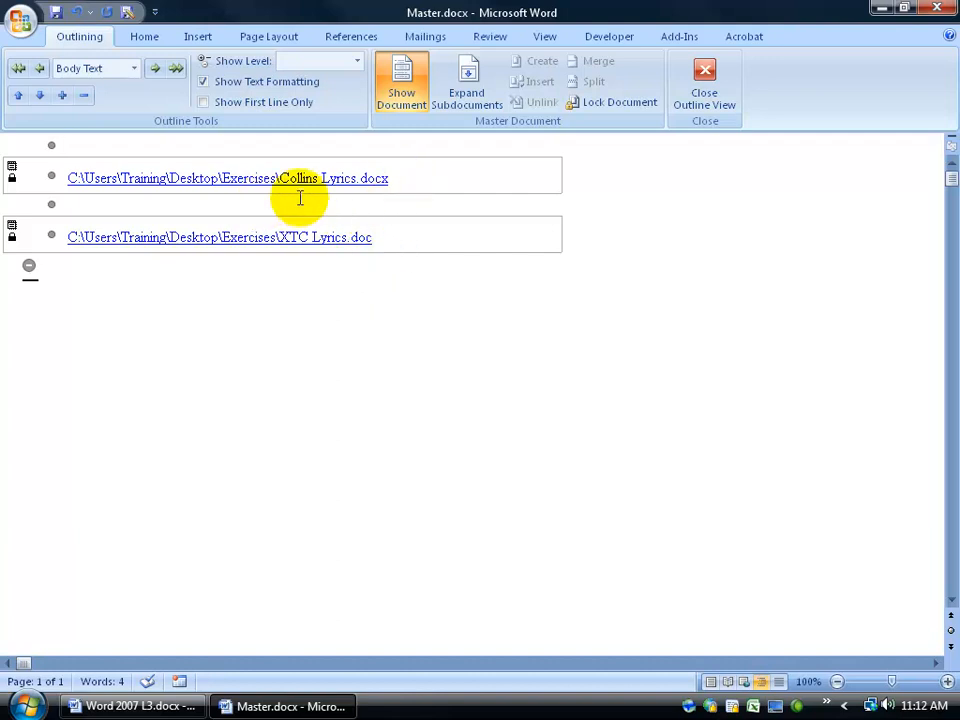
mouse_move(572, 176)
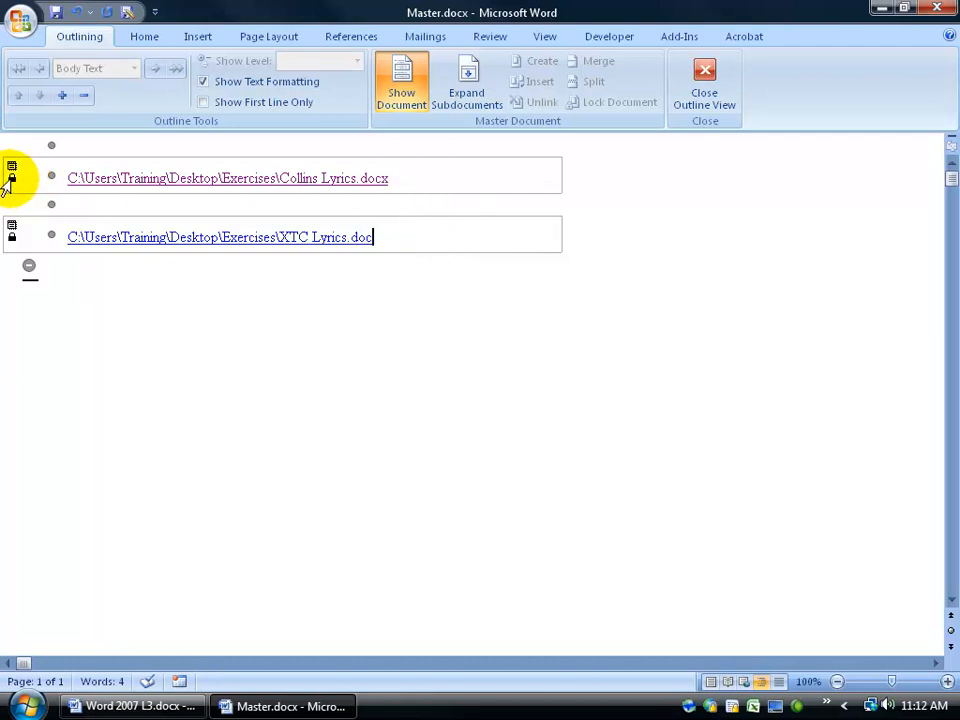
mouse_move(100, 178)
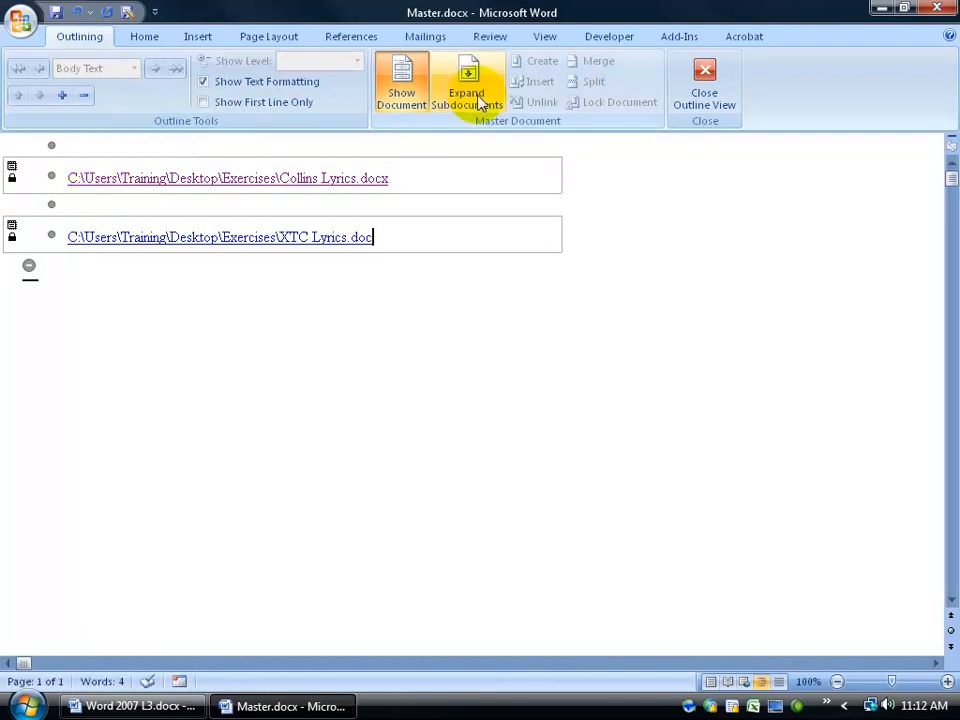
Expand the subdocuments and open Collins Lyrics.docx read-only in its own window
left_click(464, 82)
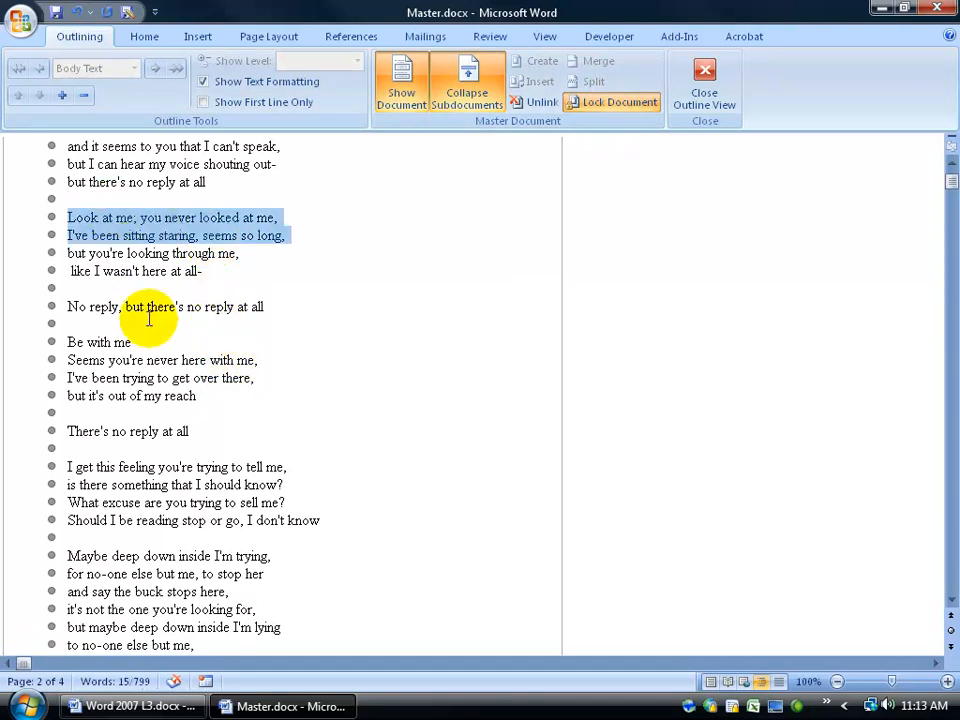
scroll("up", 3)
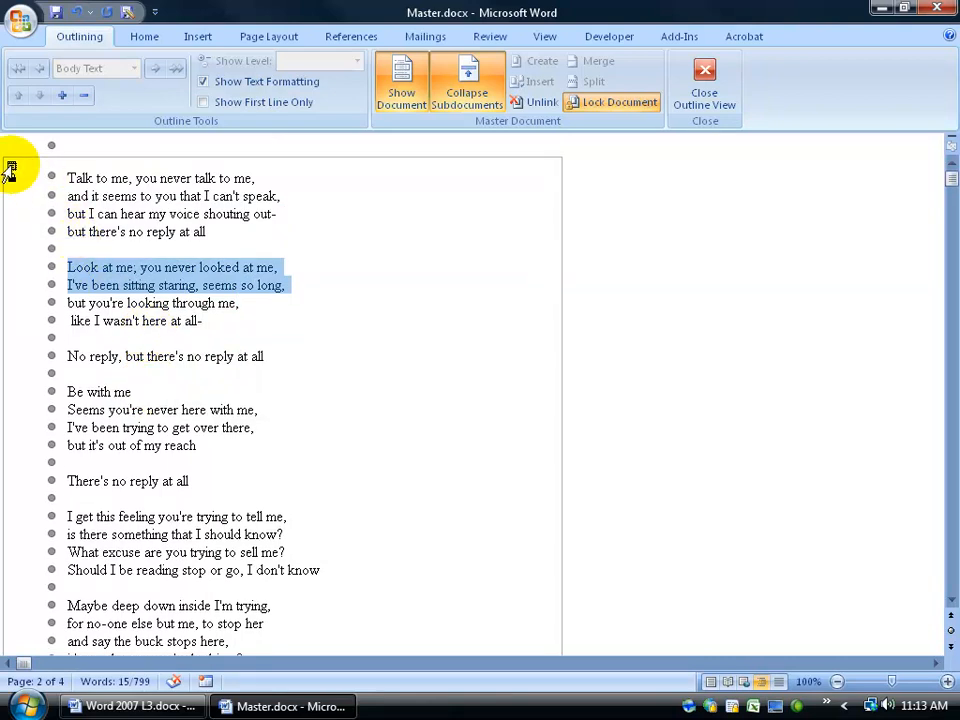
left_click(430, 706)
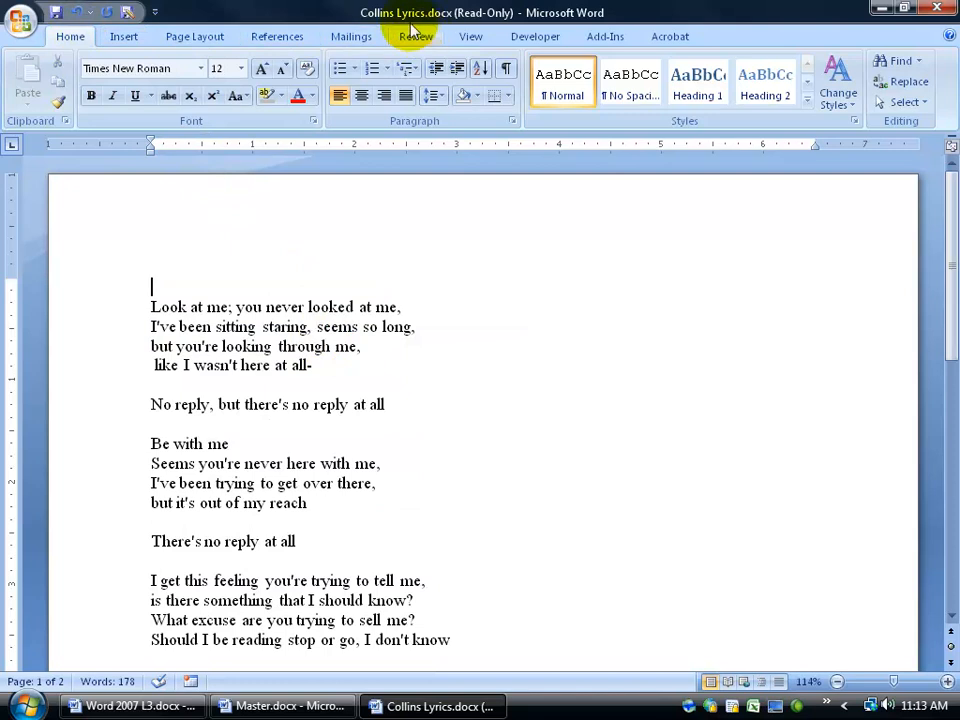
mouse_move(490, 24)
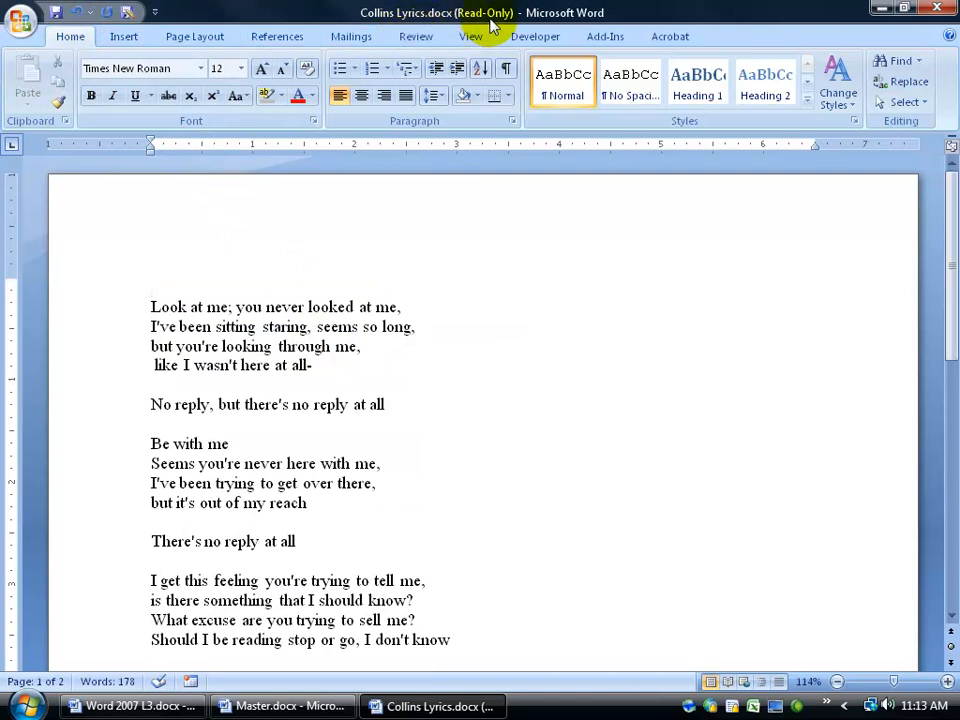
mouse_move(56, 12)
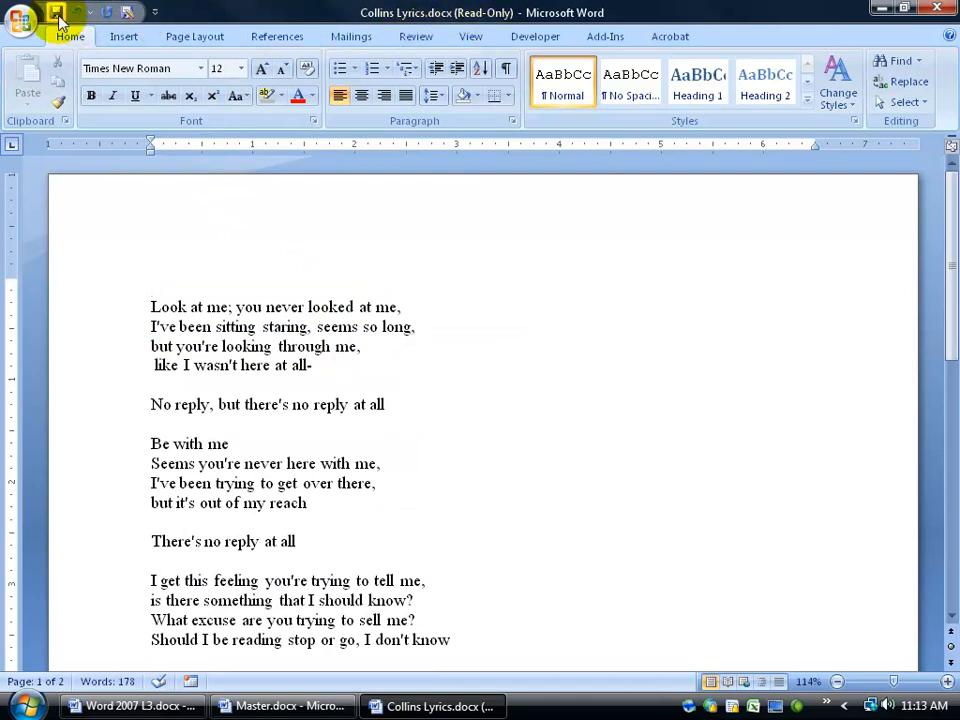
Attempt to save the read-only Collins Lyrics file under its current name
left_click(56, 12)
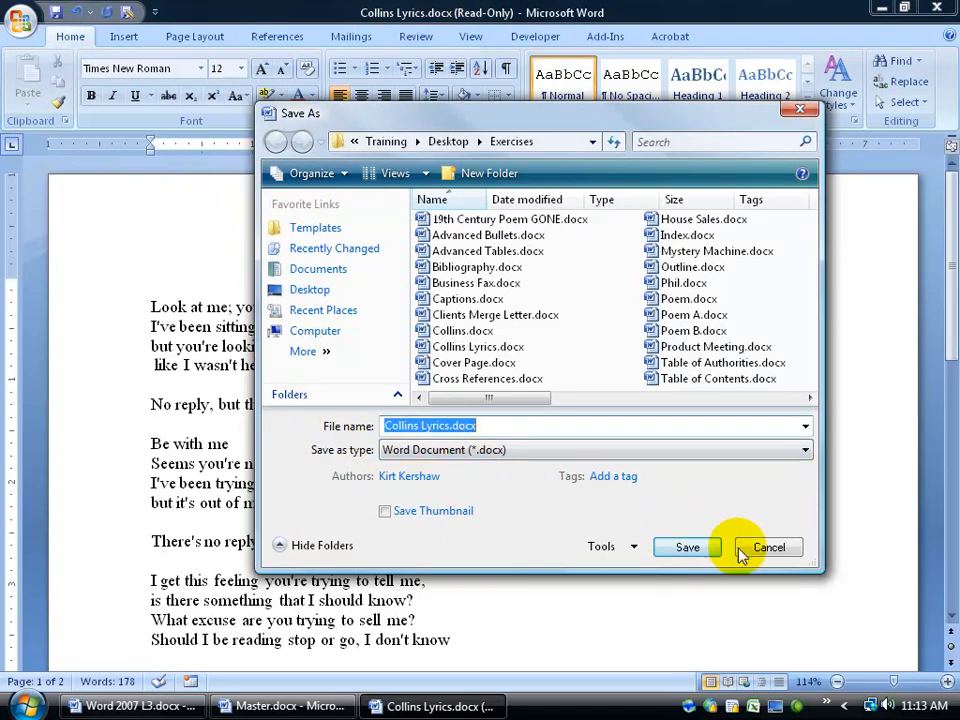
left_click(768, 548)
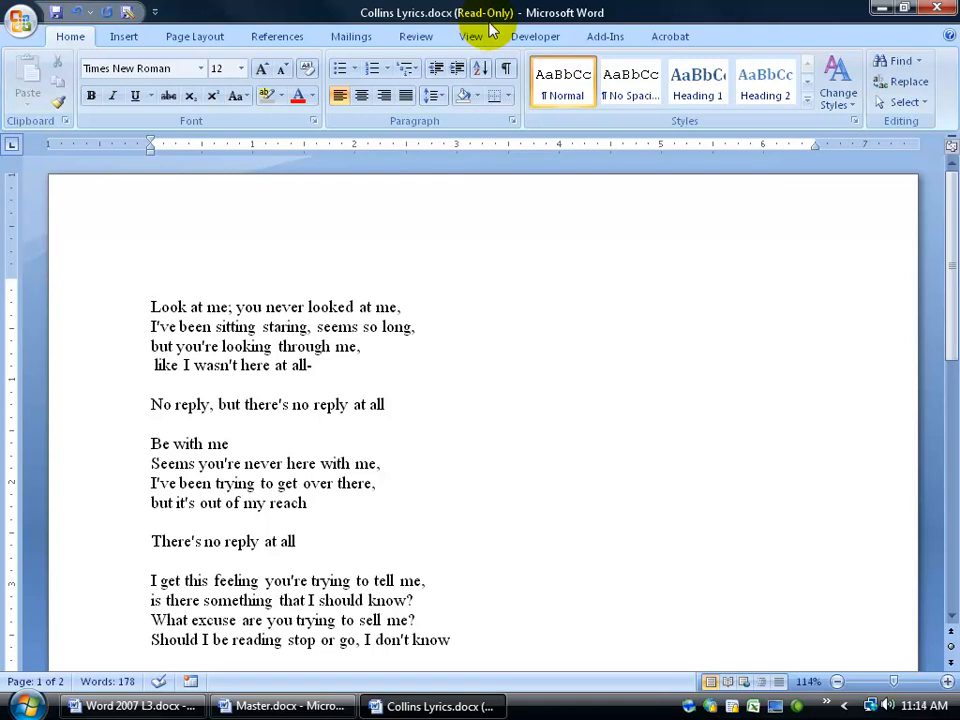
left_click(152, 288)
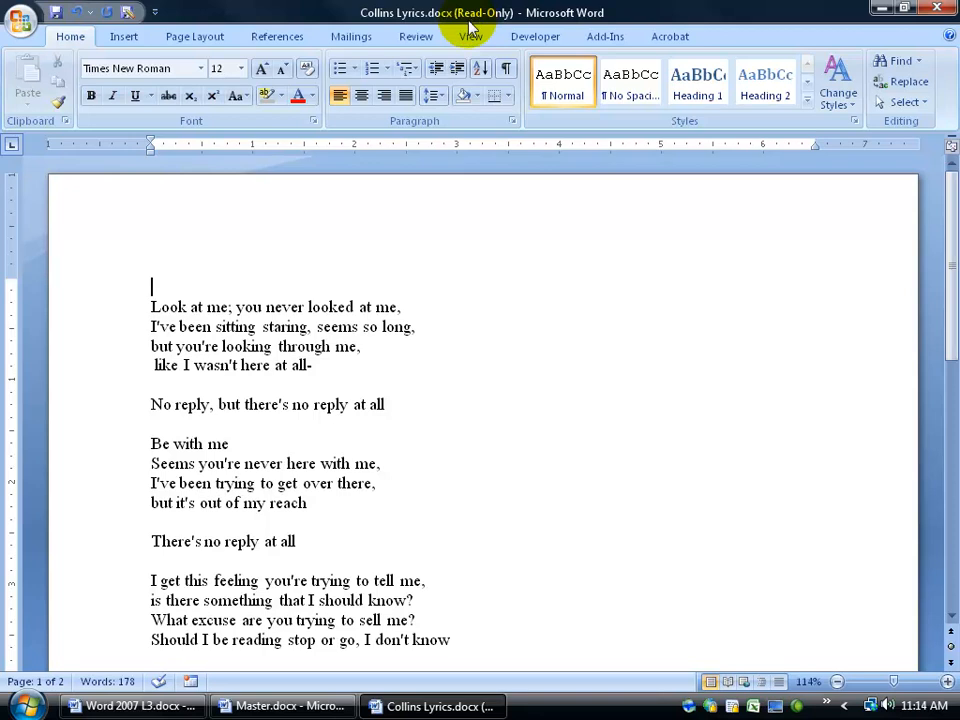
mouse_move(78, 22)
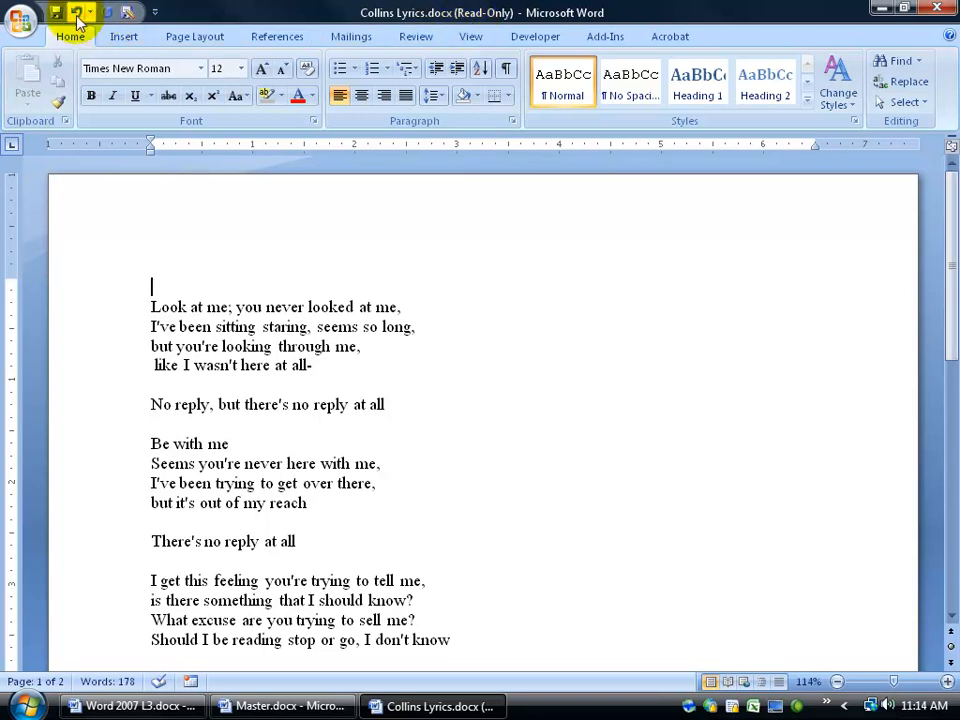
Cancel saving a copy and close Collins Lyrics, returning to Master.docx
left_click(56, 12)
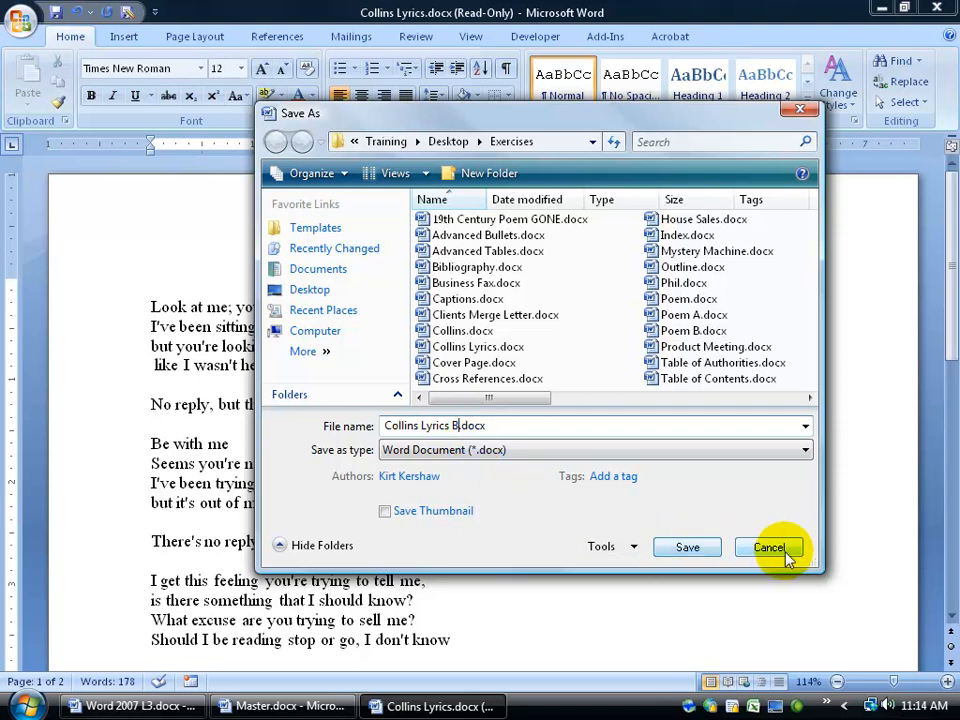
left_click(768, 548)
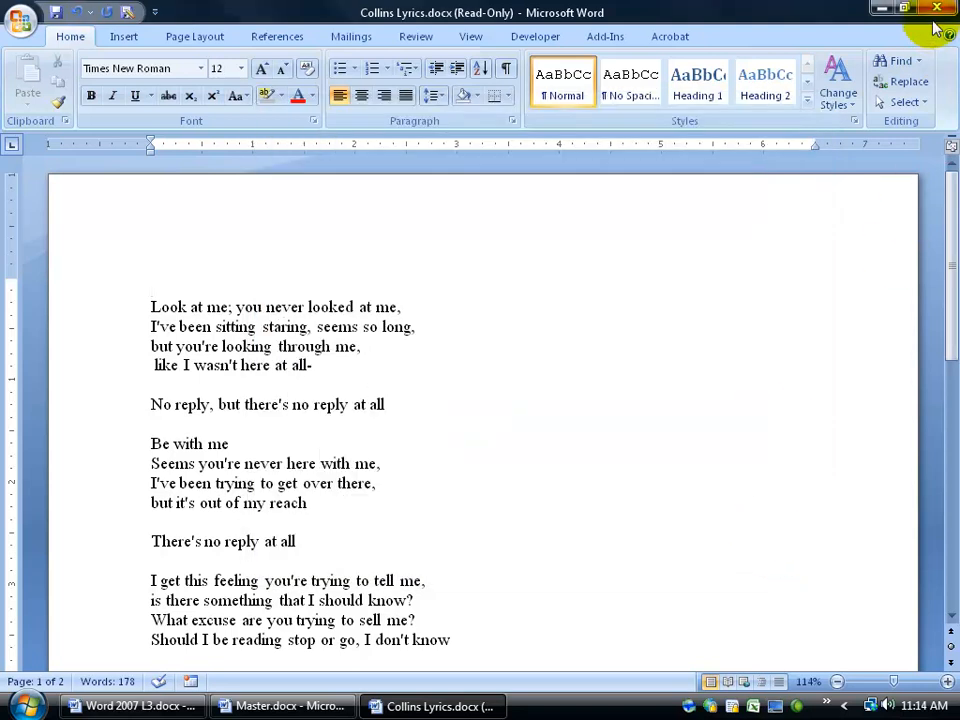
left_click(280, 706)
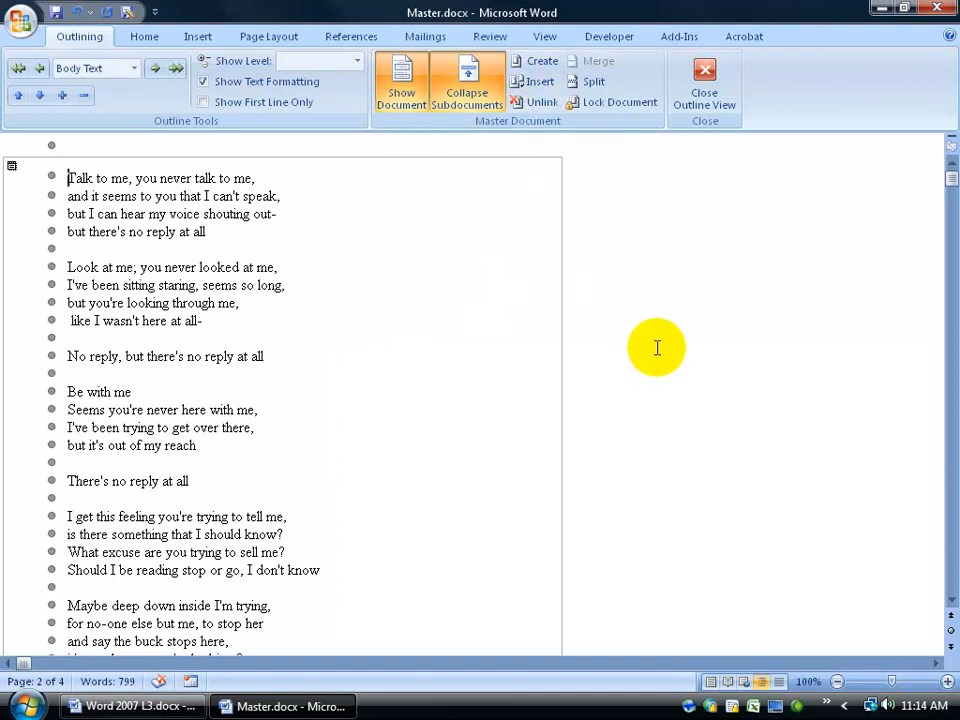
mouse_move(936, 184)
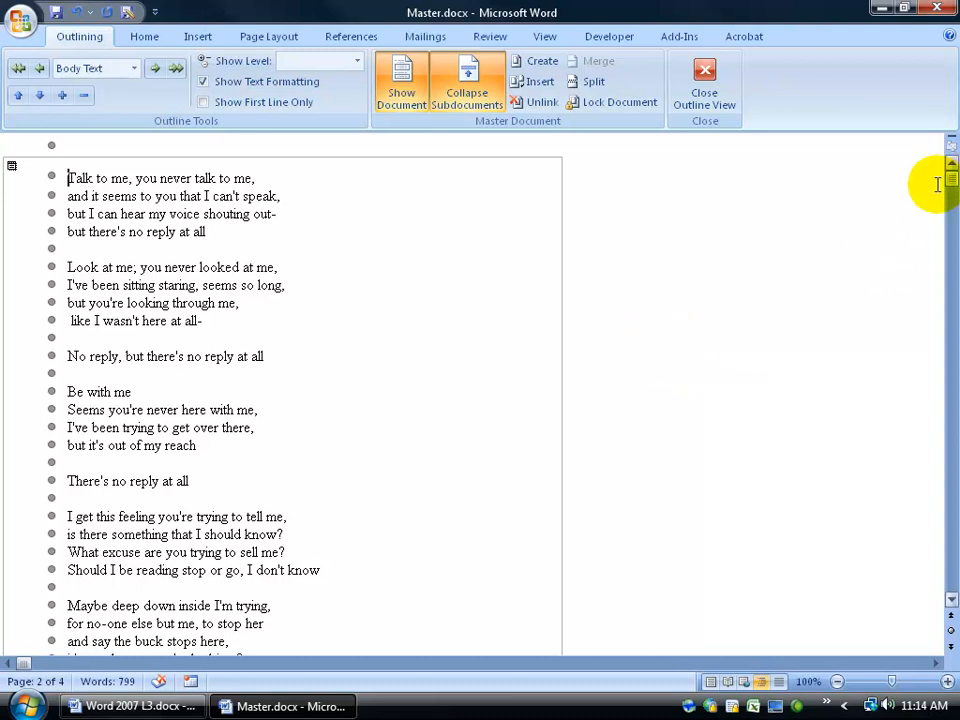
mouse_move(720, 228)
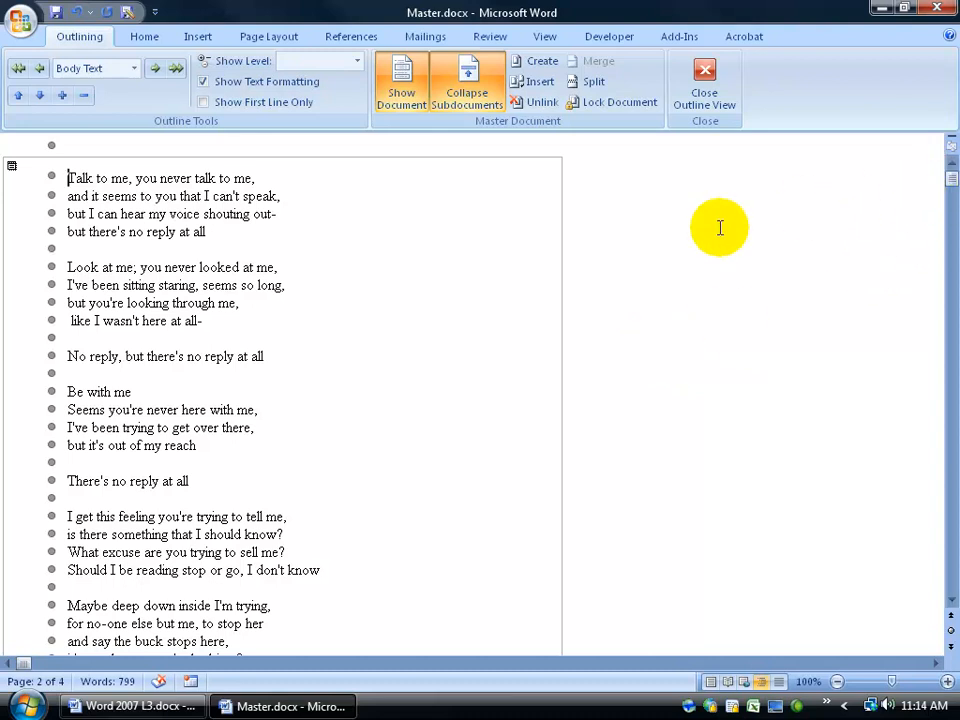
mouse_move(912, 174)
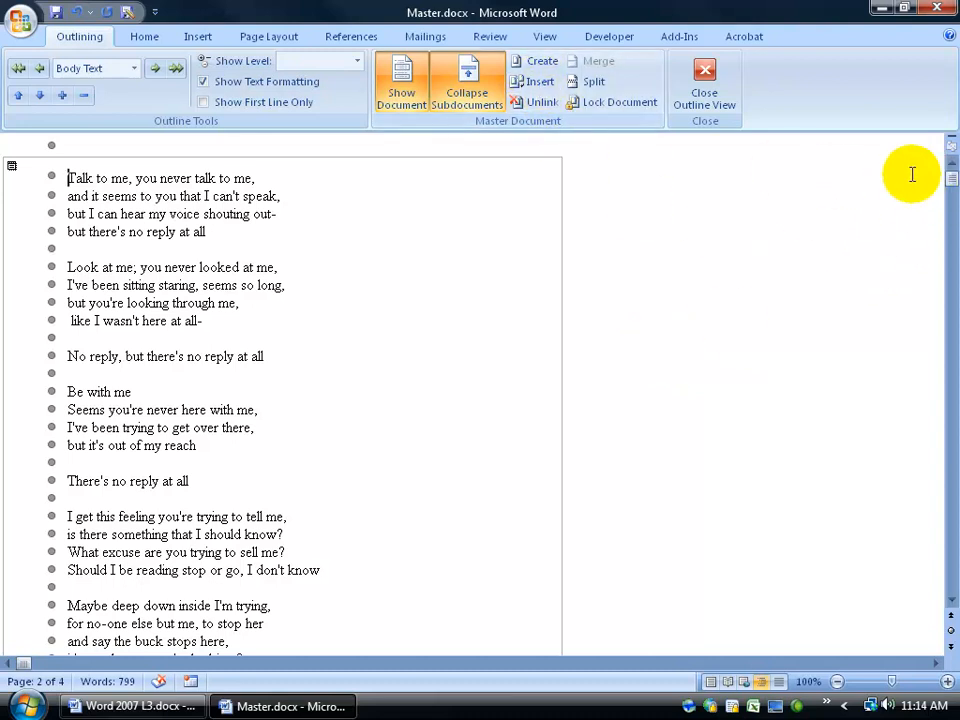
scroll("down", 3)
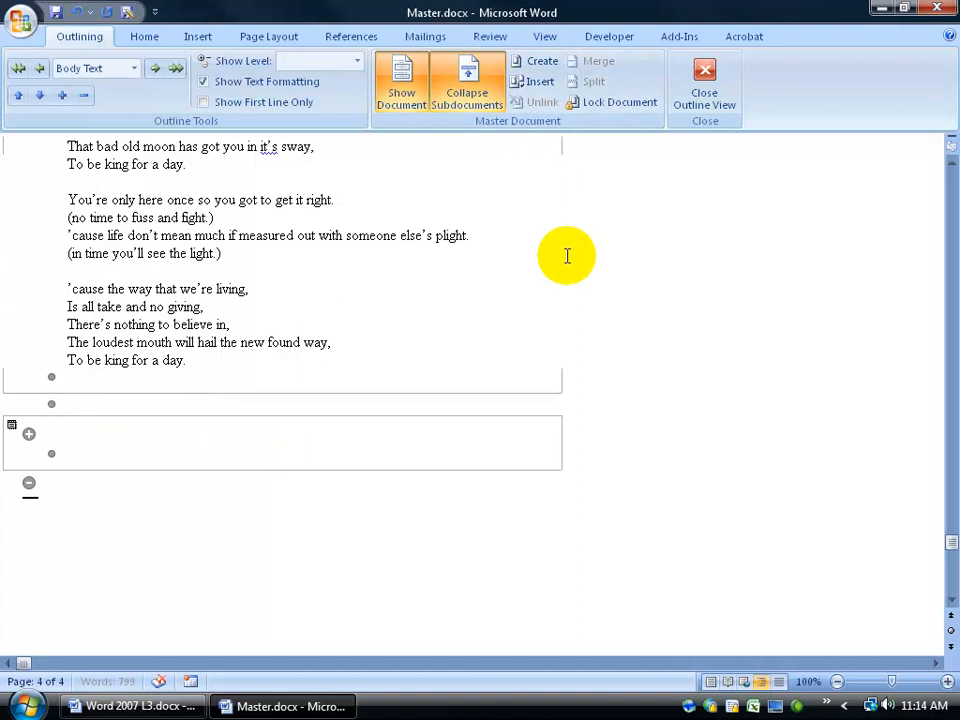
Enter heading "when I type" and body line "add some body text" in the empty subdocument
left_click(84, 436)
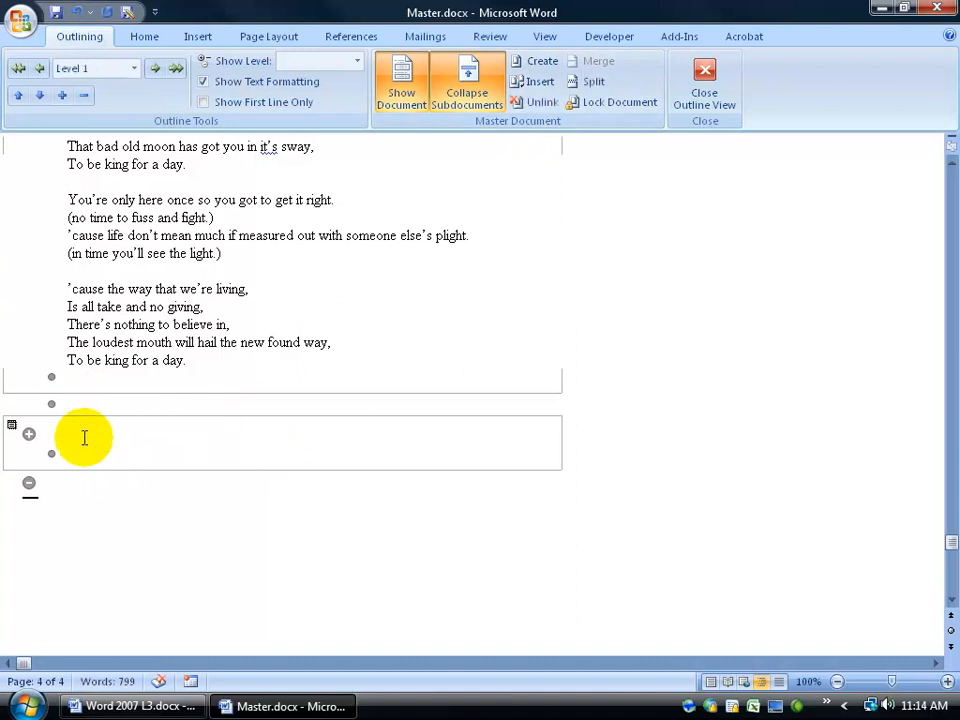
type("when I type")
type("add some b")
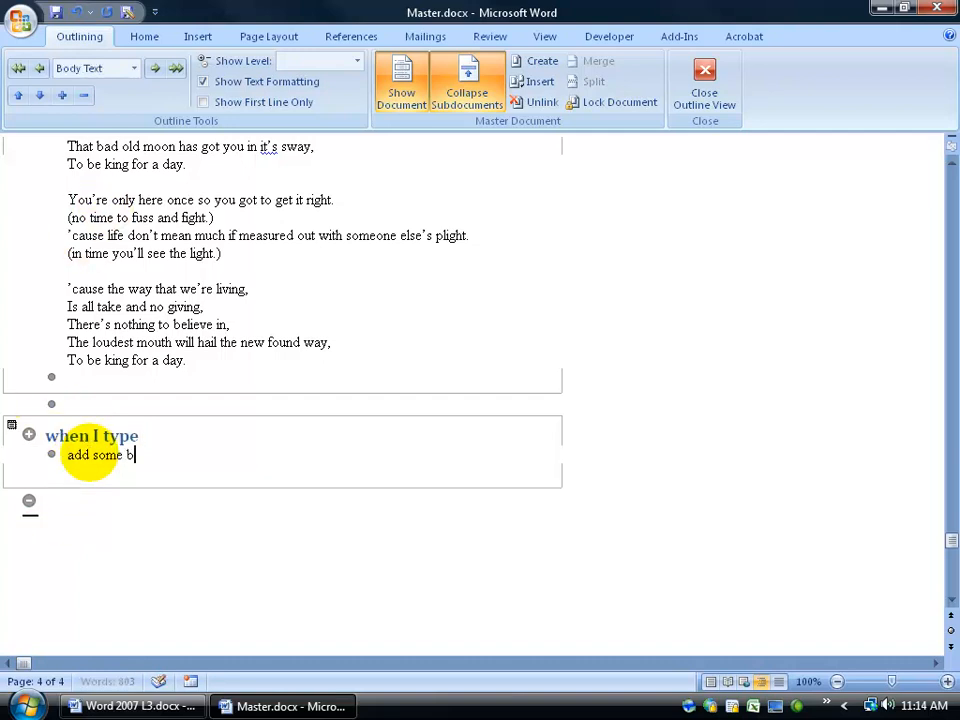
type("ody text")
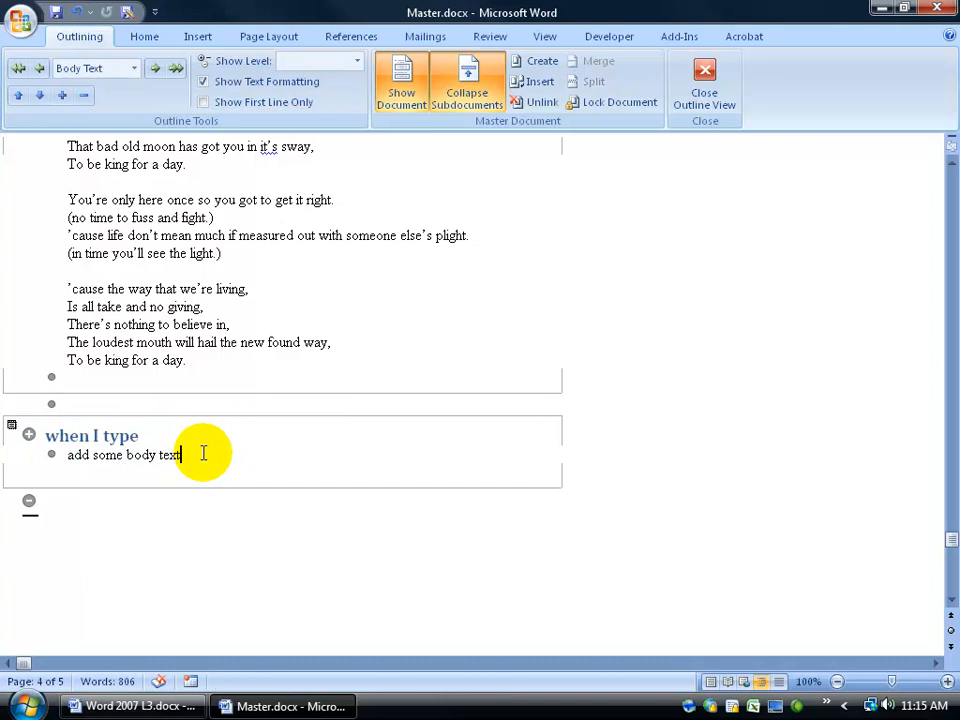
mouse_move(434, 278)
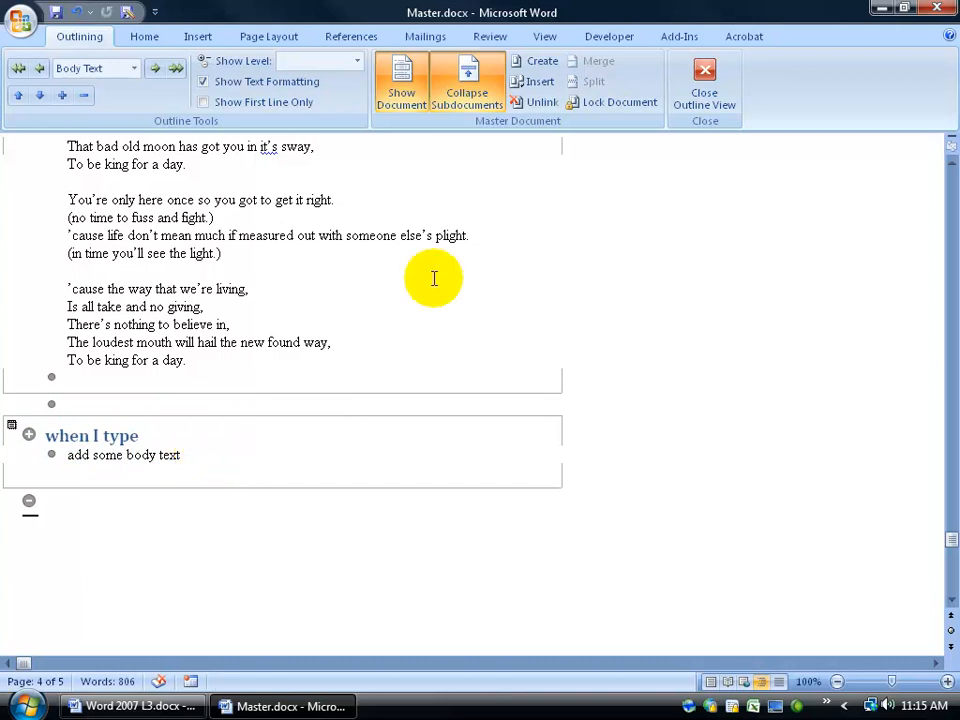
Collapse subdocuments into three file links, creating when I type.docx on the Desktop
left_click(466, 84)
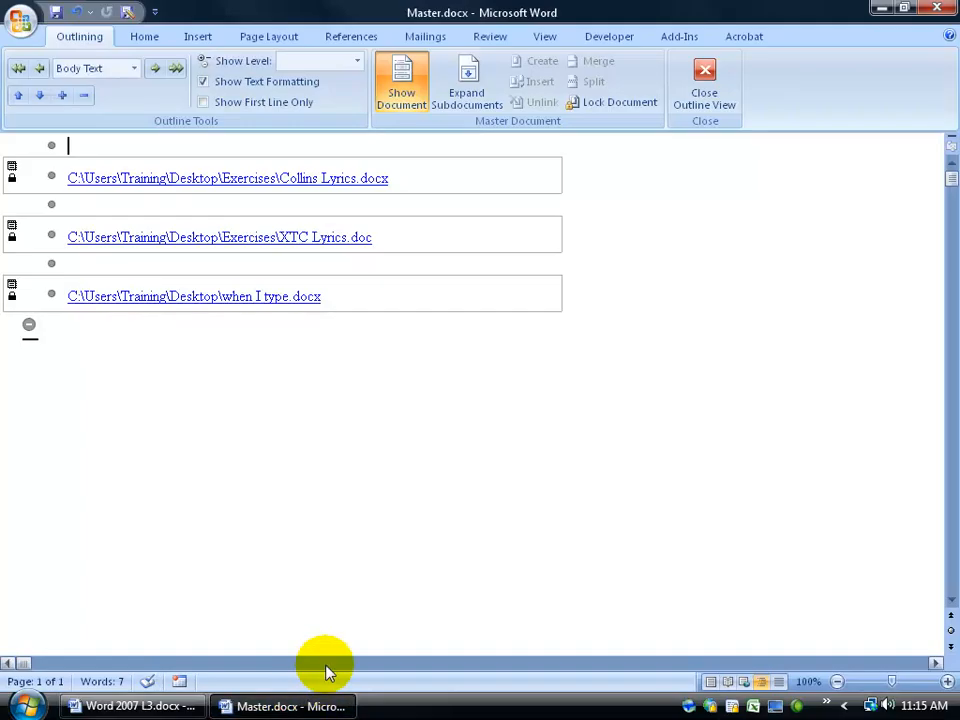
mouse_move(466, 84)
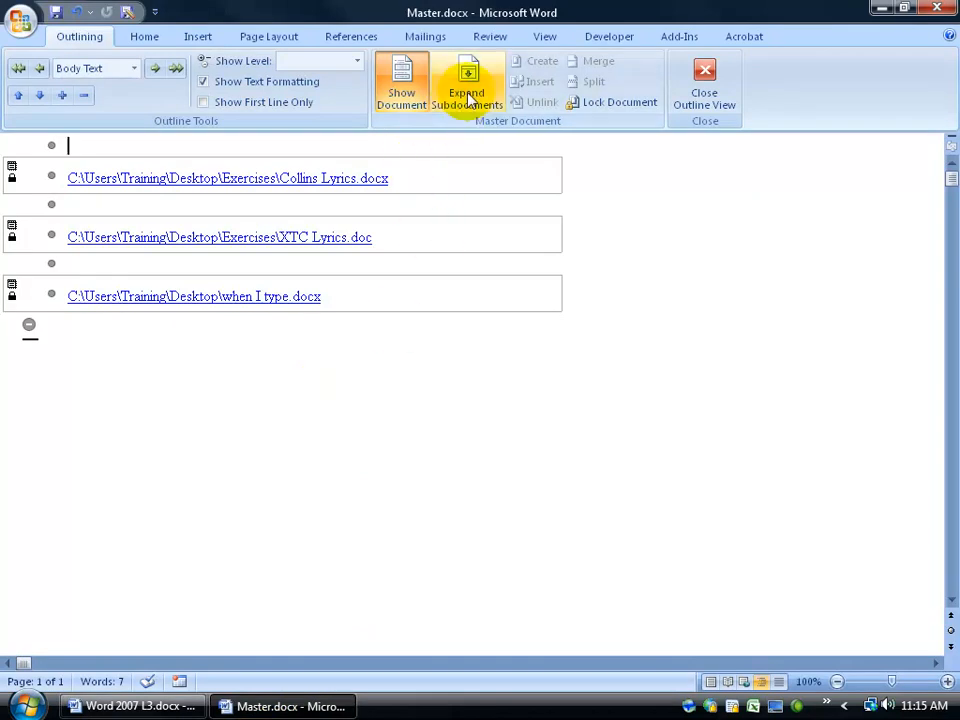
Expand subdocuments and split the lyrics at "No reply, but there's no reply at all"
left_click(466, 82)
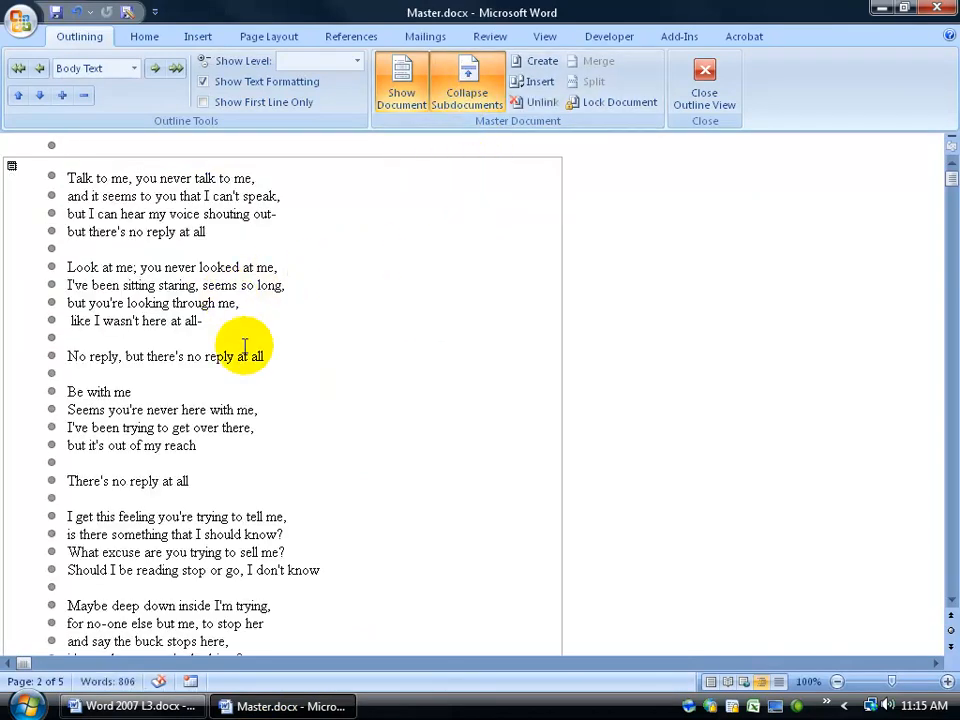
mouse_move(592, 80)
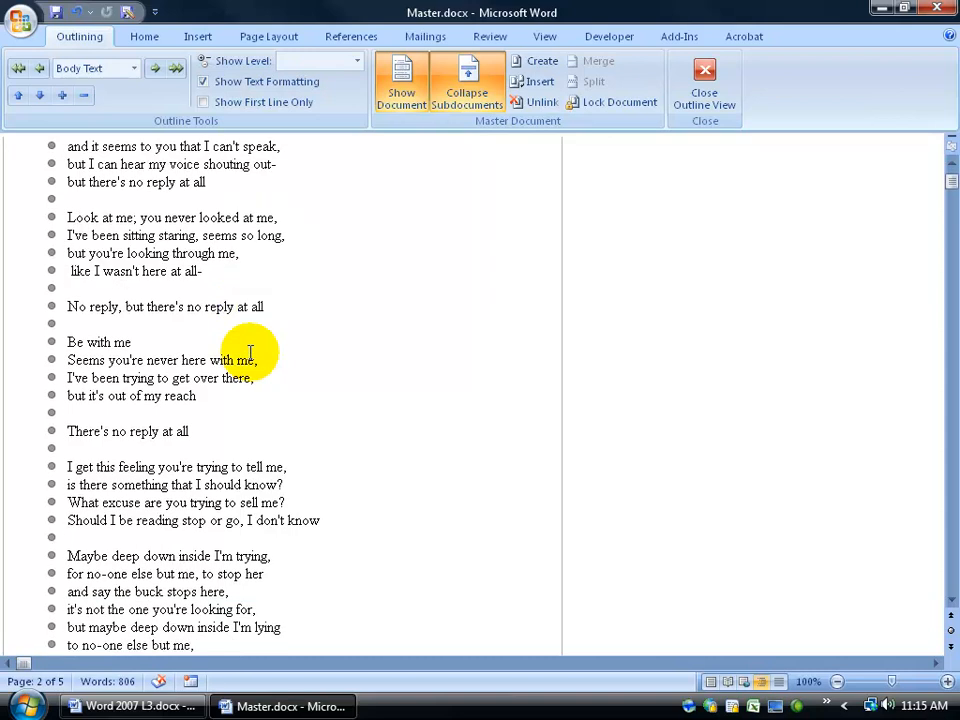
mouse_move(64, 288)
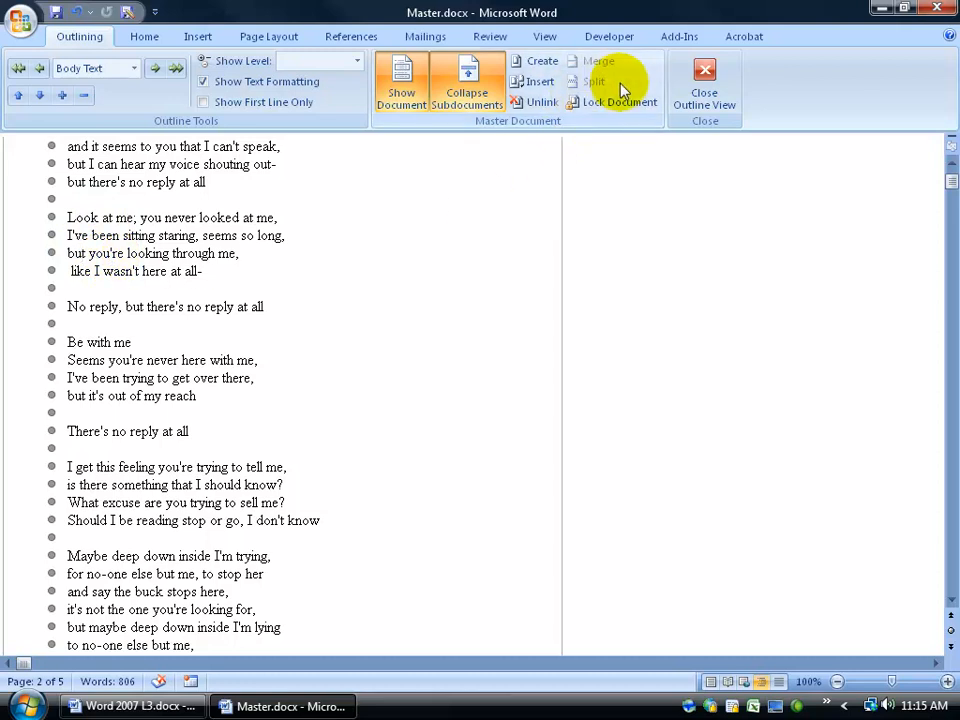
left_click(84, 290)
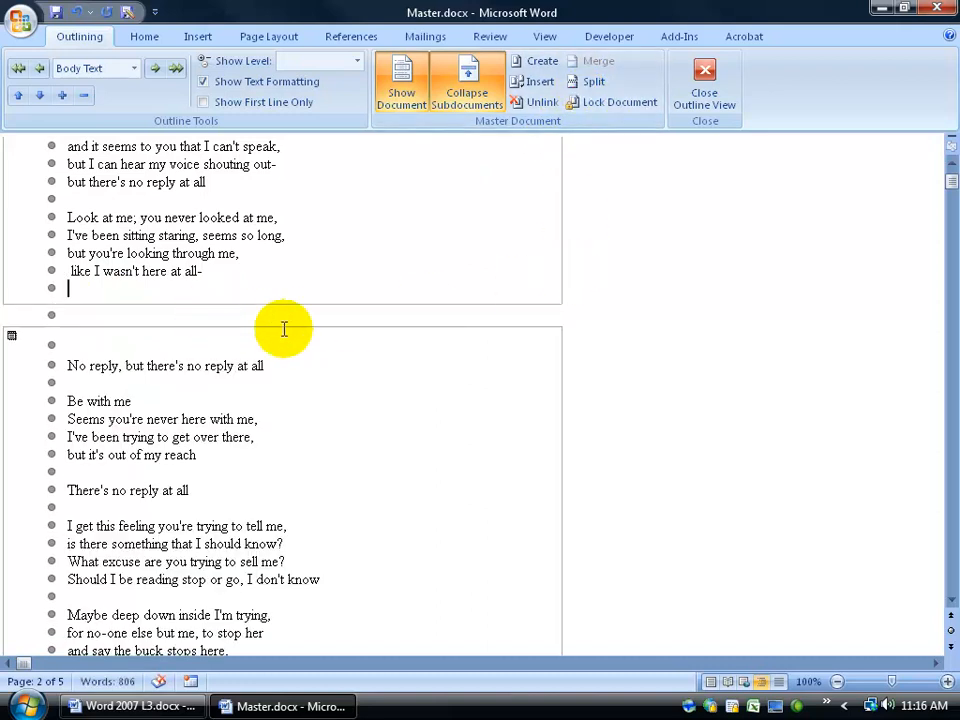
Return to Master.docx's outline showing the lyrics subdocument as one block
scroll("up", 3)
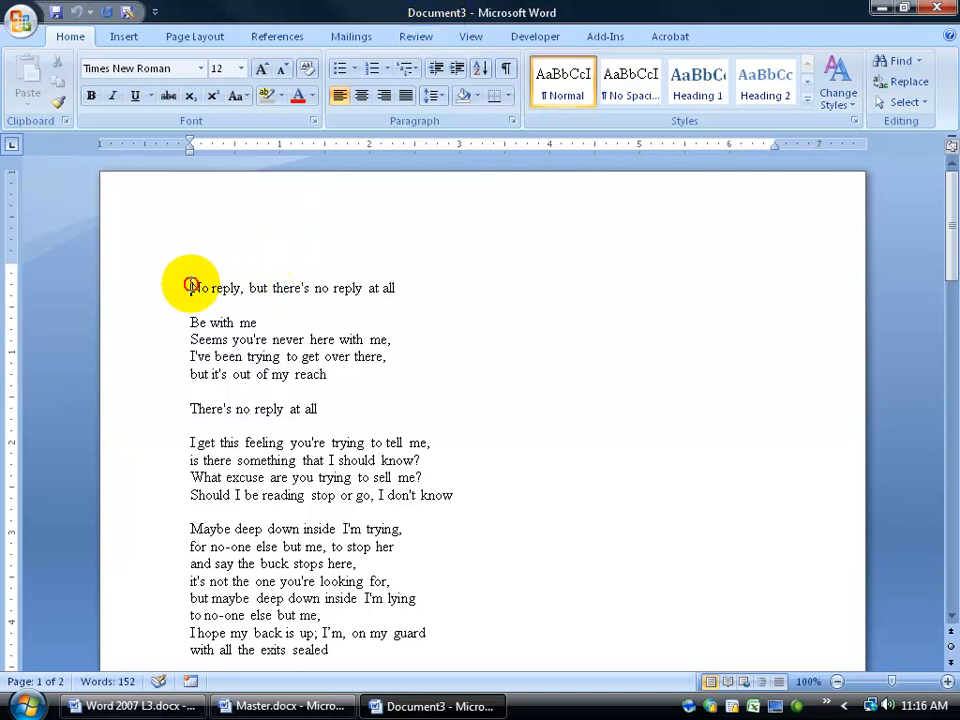
double_click(216, 288)
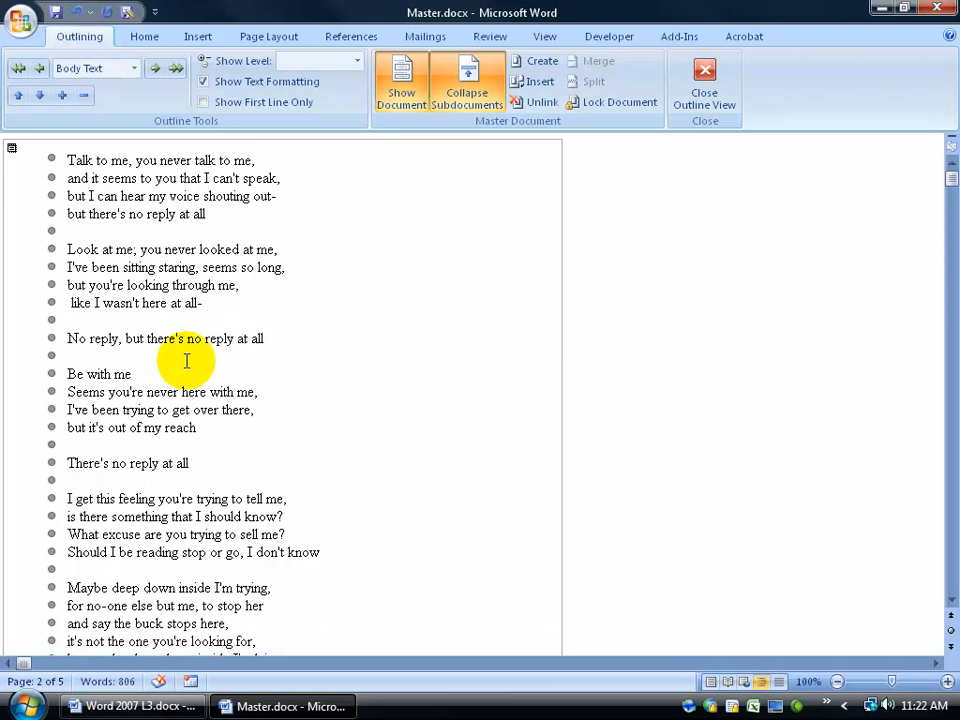
mouse_move(306, 224)
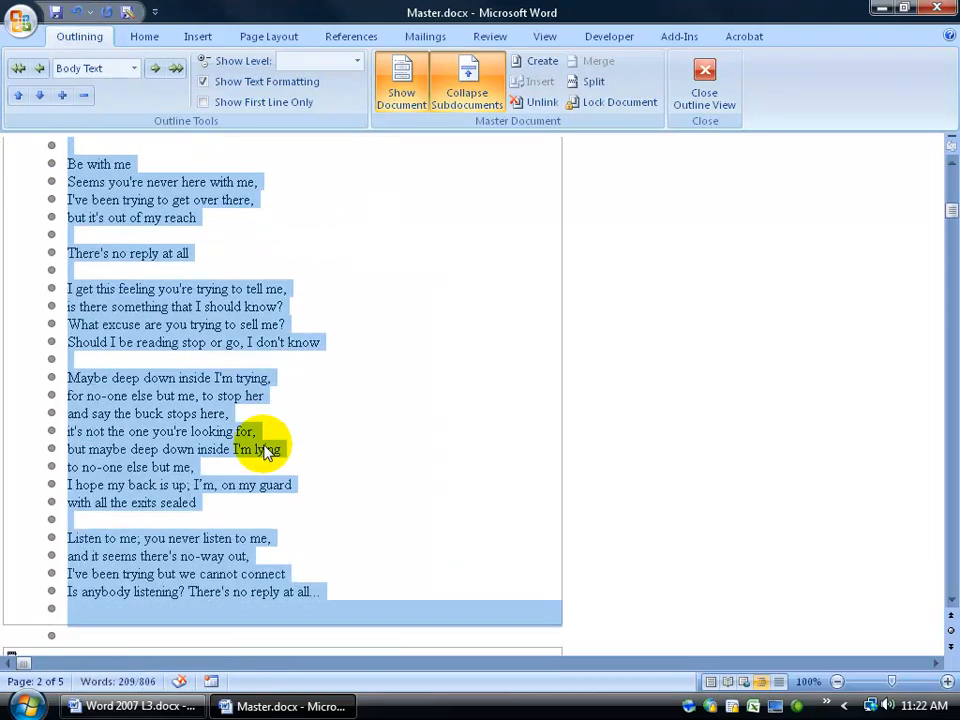
Merge the Collins lyrics and The Mayor of Simpleton subdocuments into one
scroll("down", 3)
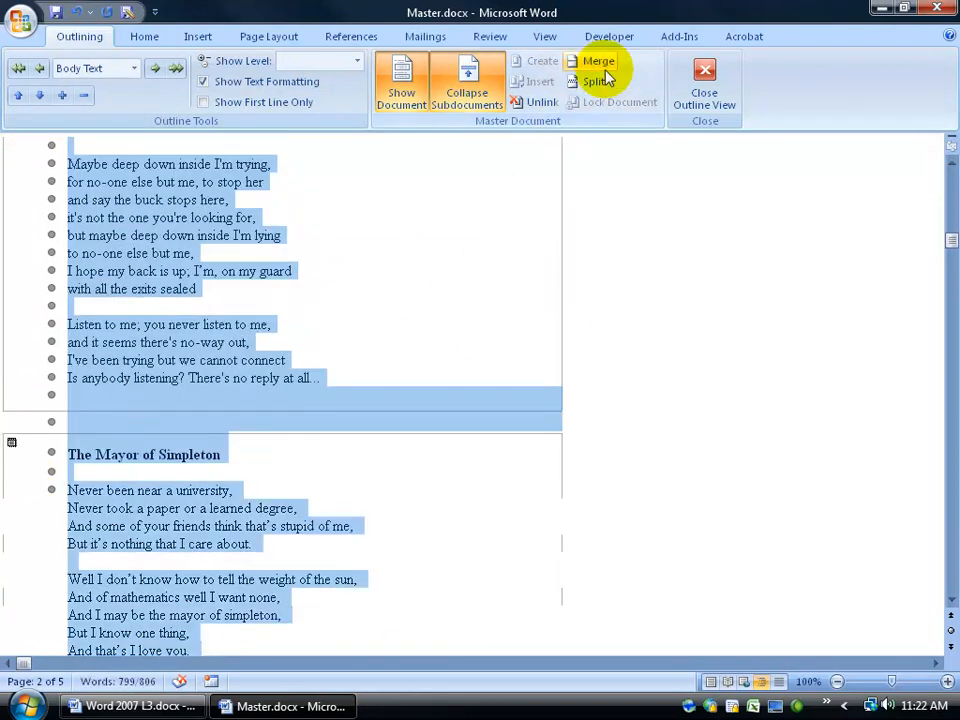
mouse_move(598, 60)
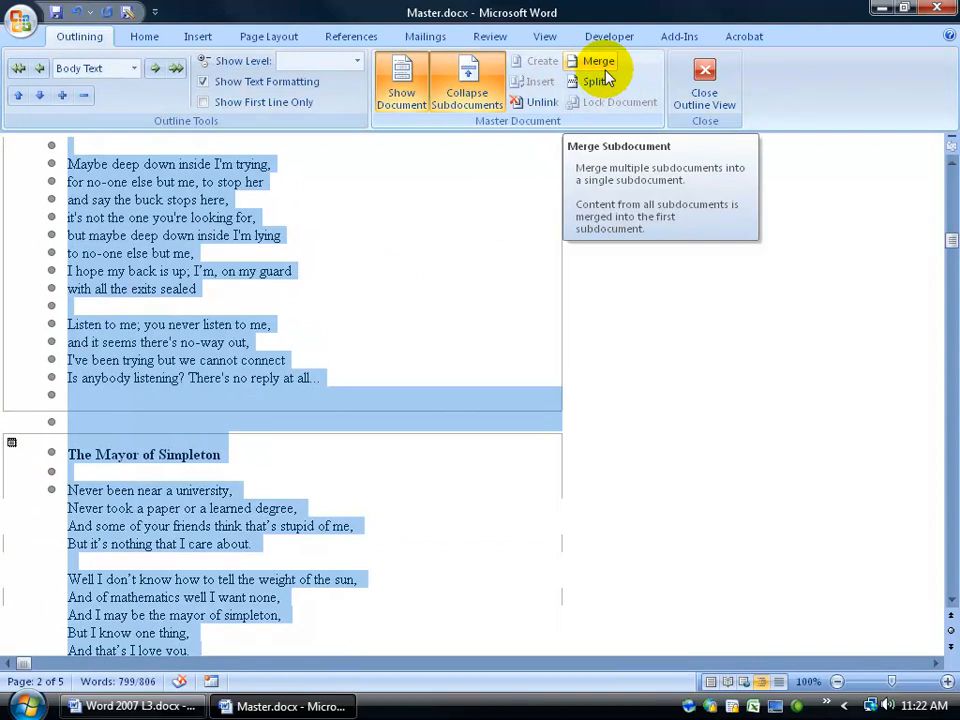
left_click(598, 60)
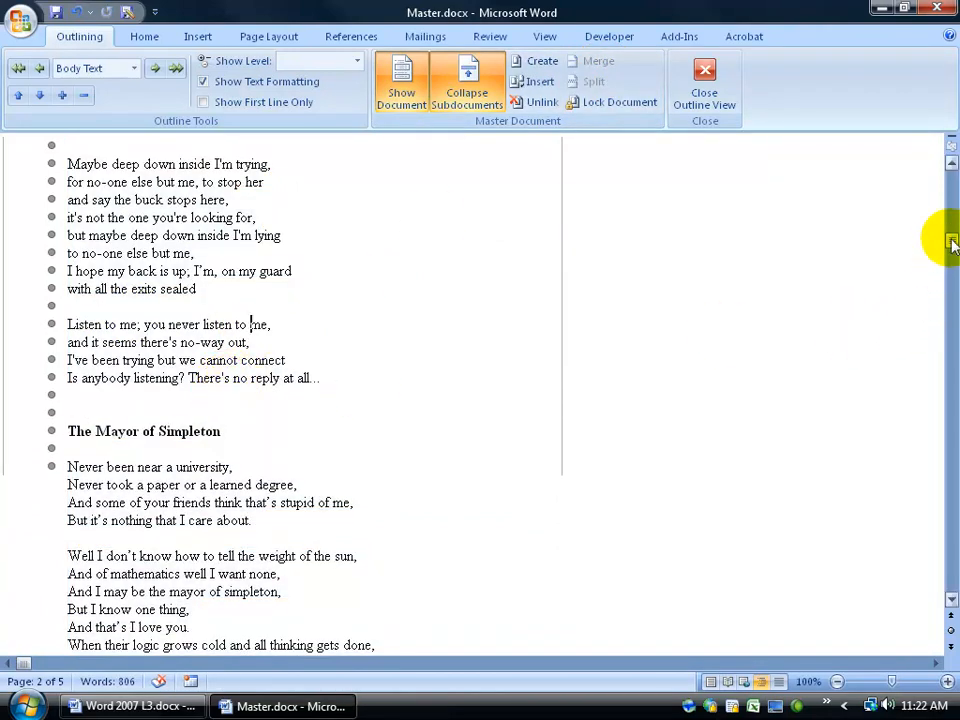
Minimize Word and open XTC Lyrics.doc from the desktop Exercises folder
scroll("up", 3)
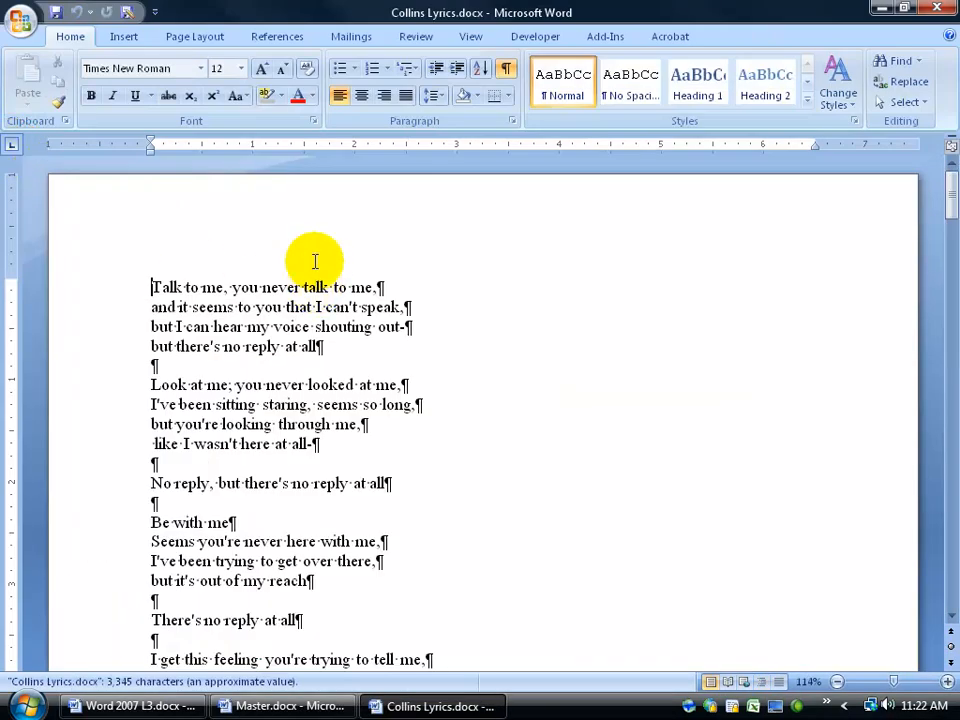
mouse_move(930, 12)
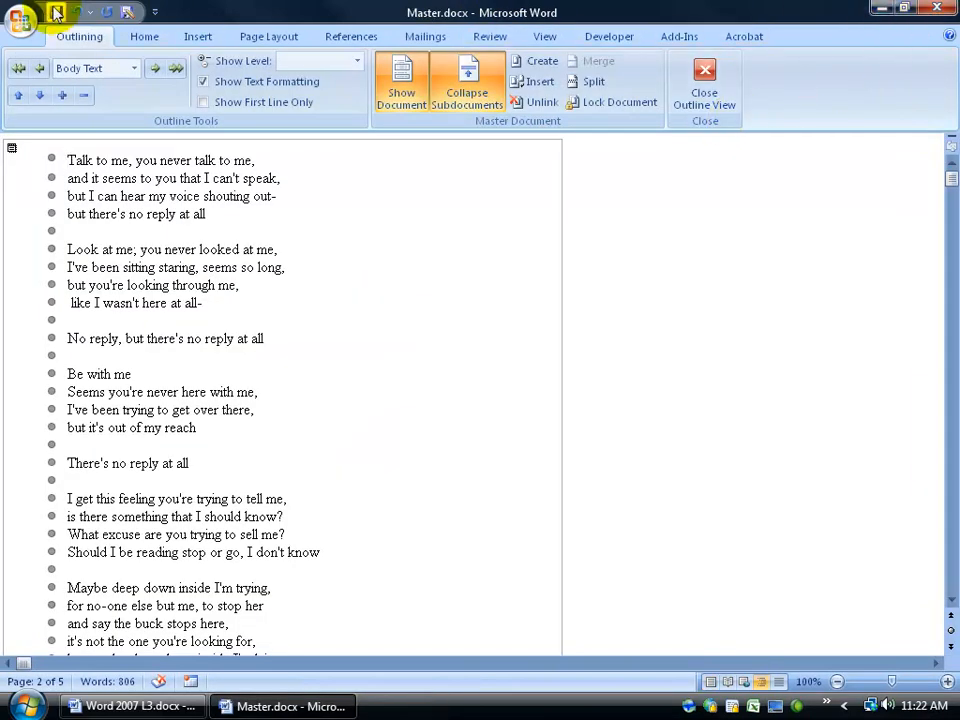
left_click(908, 12)
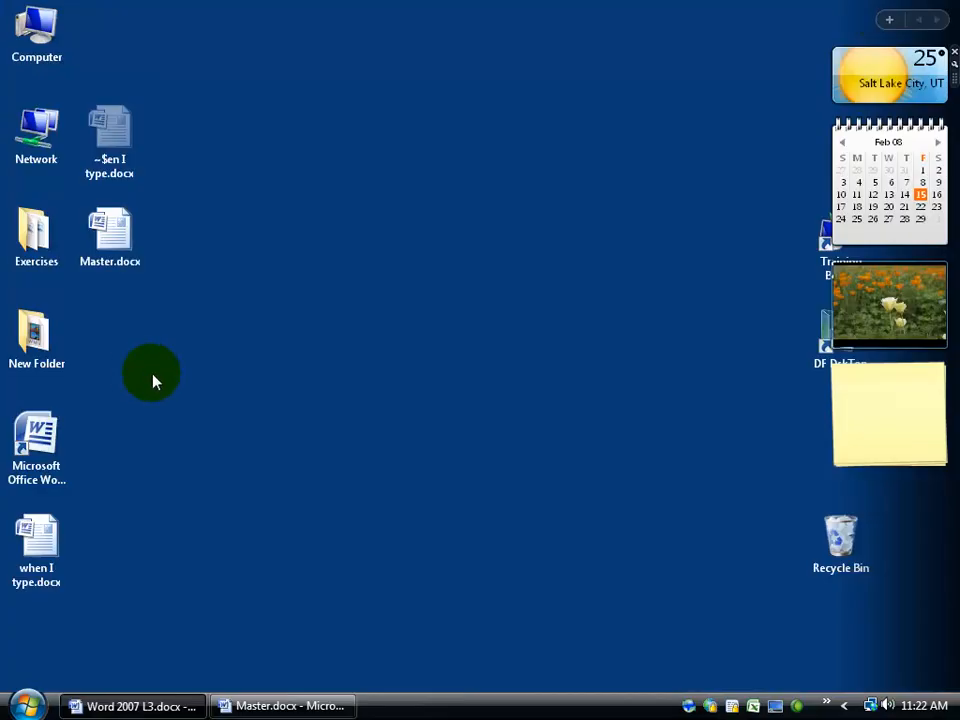
double_click(36, 236)
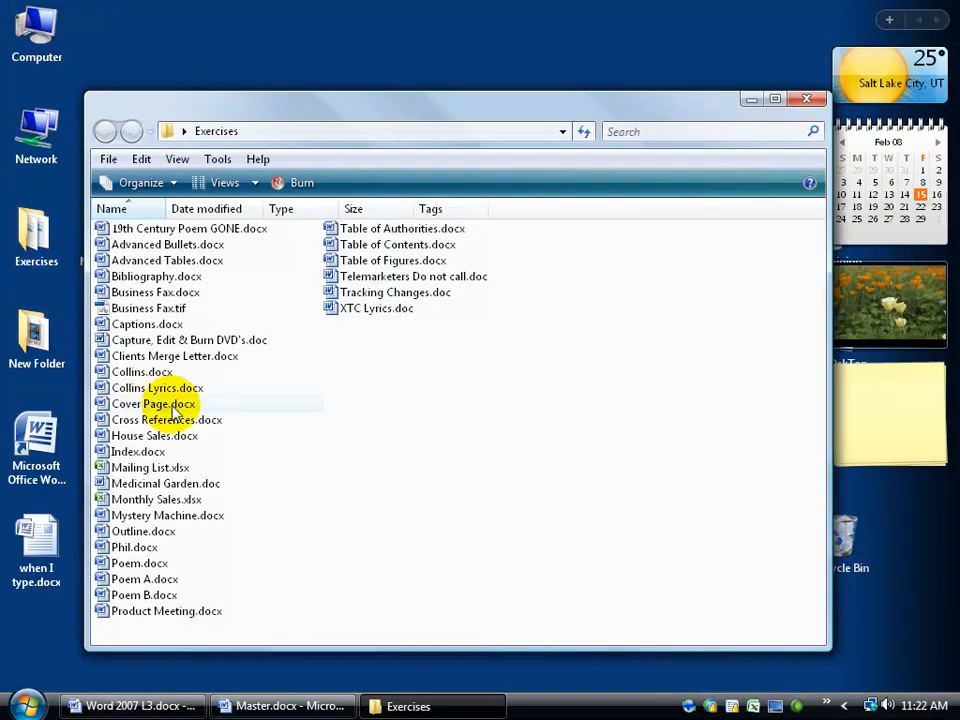
double_click(376, 308)
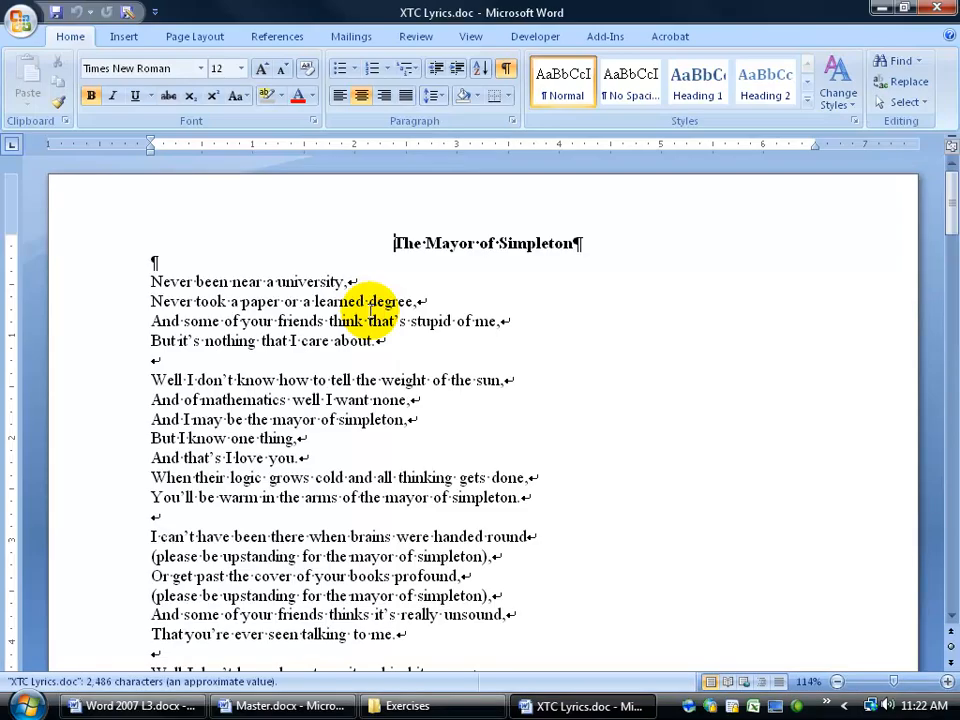
Close XTC Lyrics, confirm Collins Lyrics now includes The Mayor of Simpleton, and close it
left_click(406, 704)
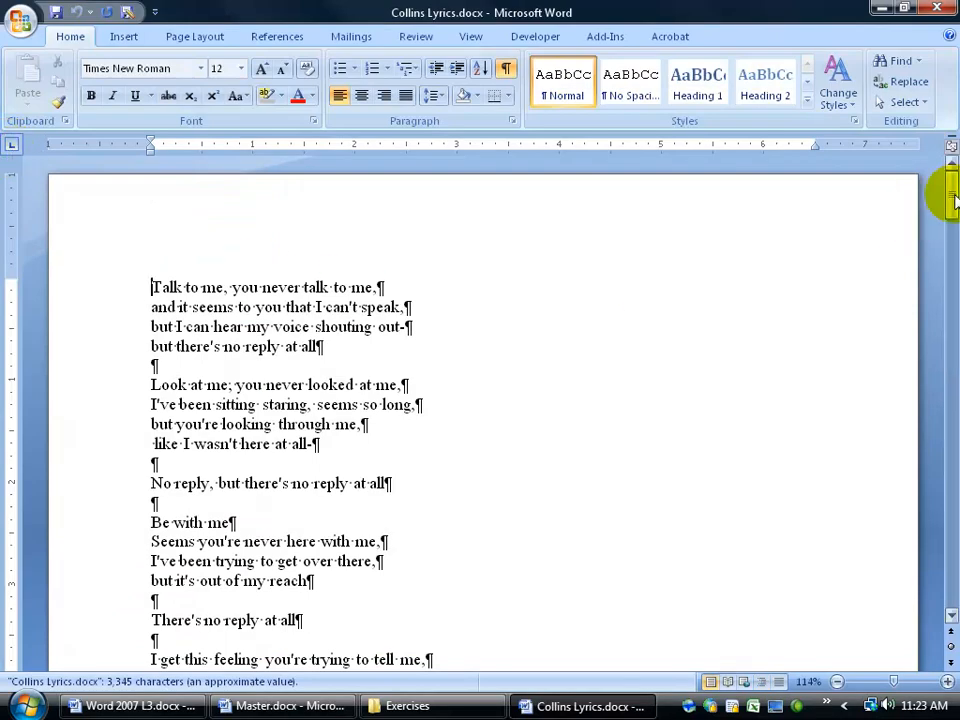
scroll("down", 3)
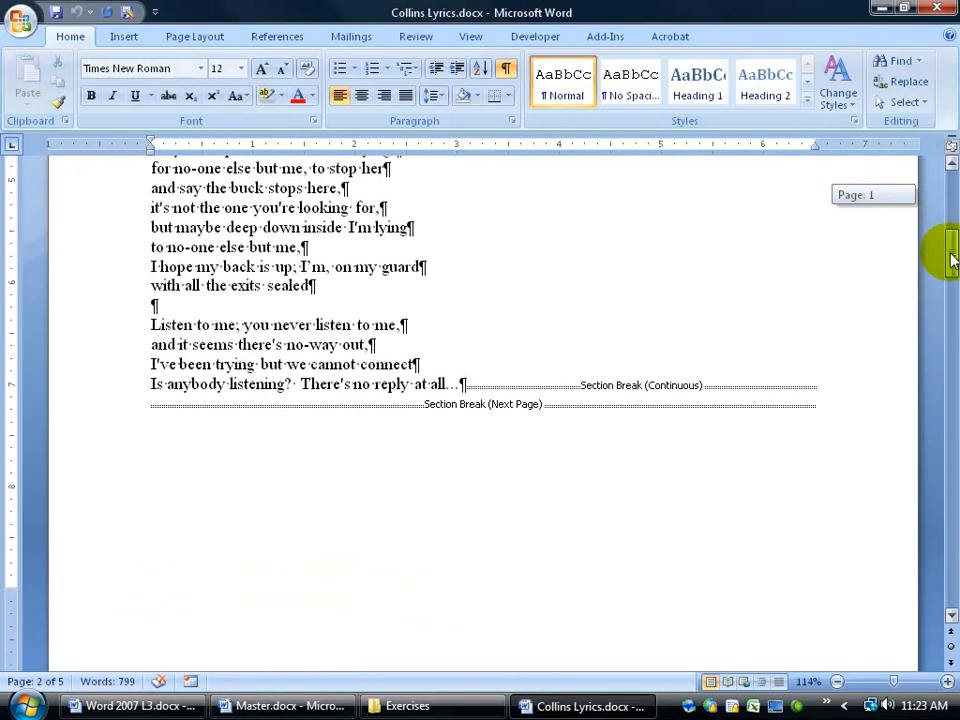
scroll("down", 3)
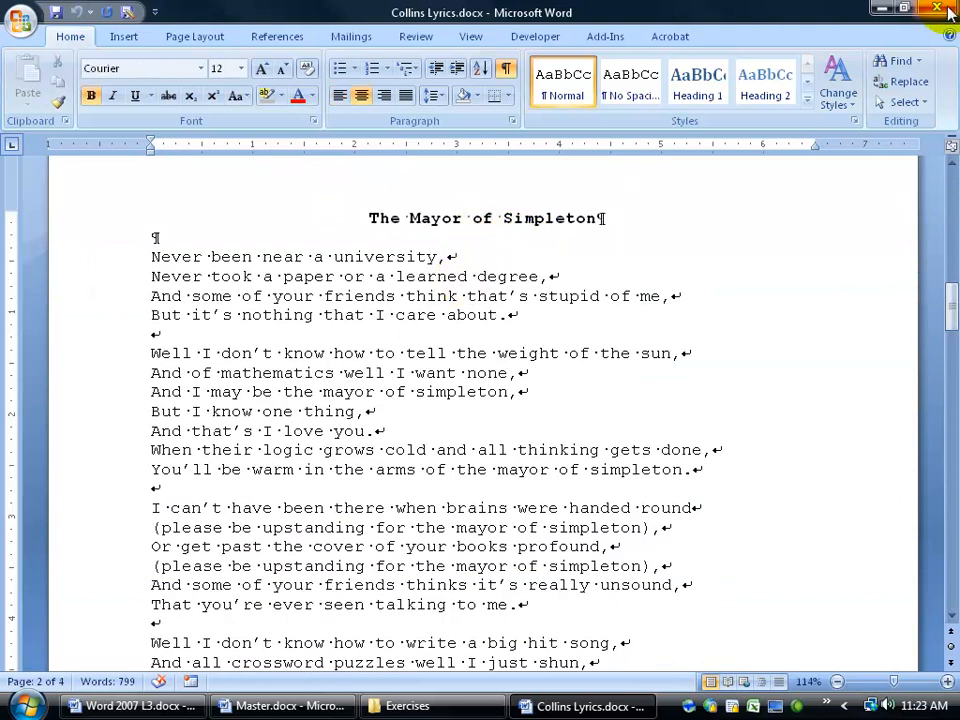
left_click(284, 704)
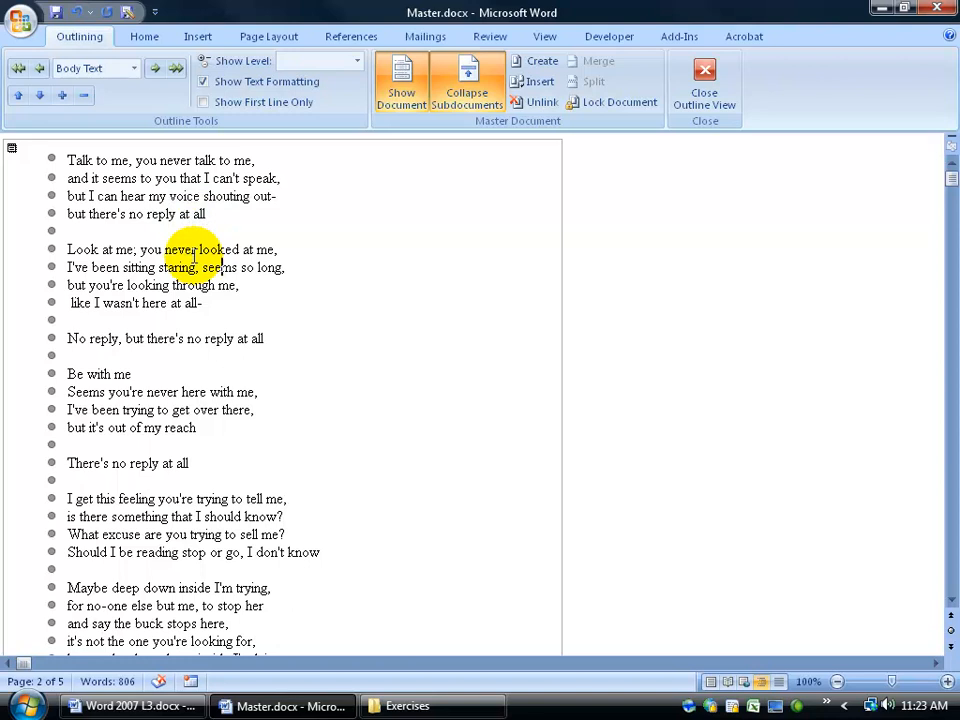
mouse_move(564, 392)
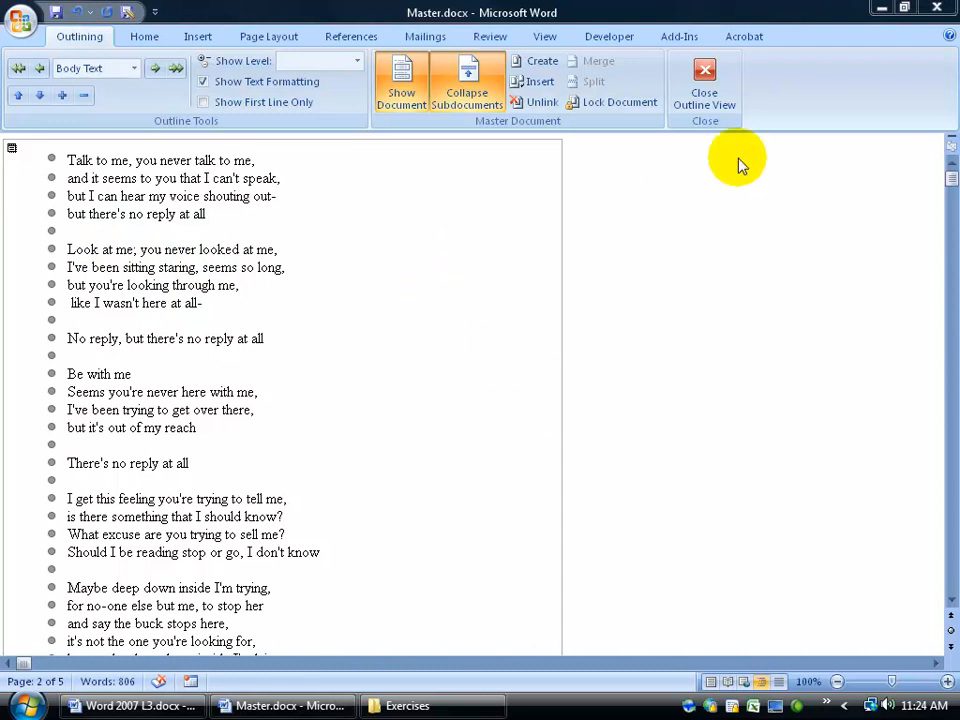
mouse_move(144, 36)
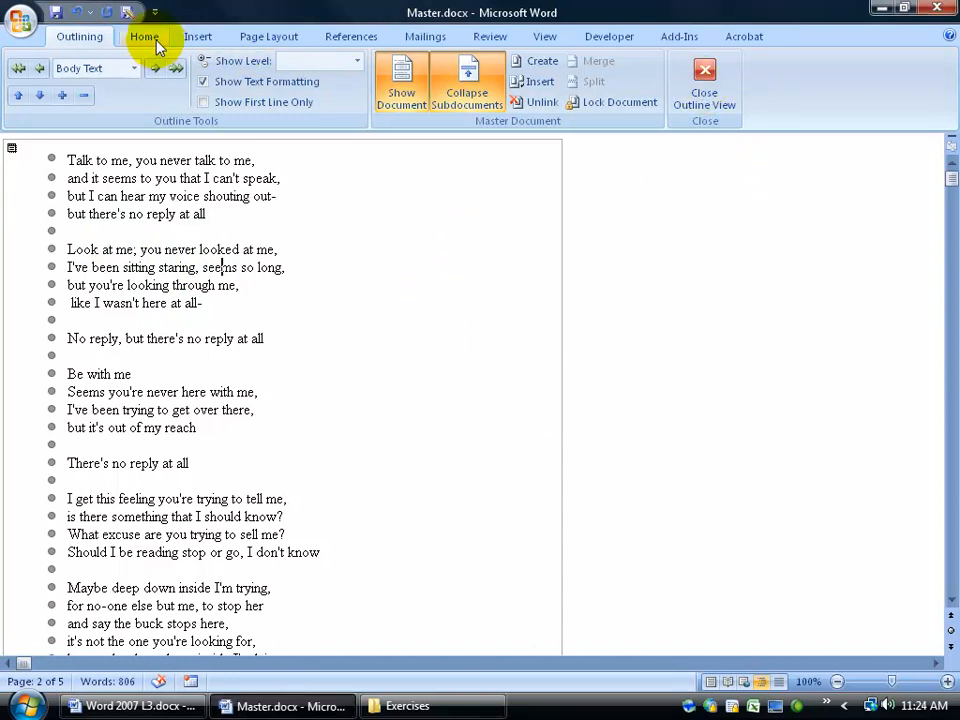
Browse the Insert, Review and View ribbon tabs
left_click(198, 36)
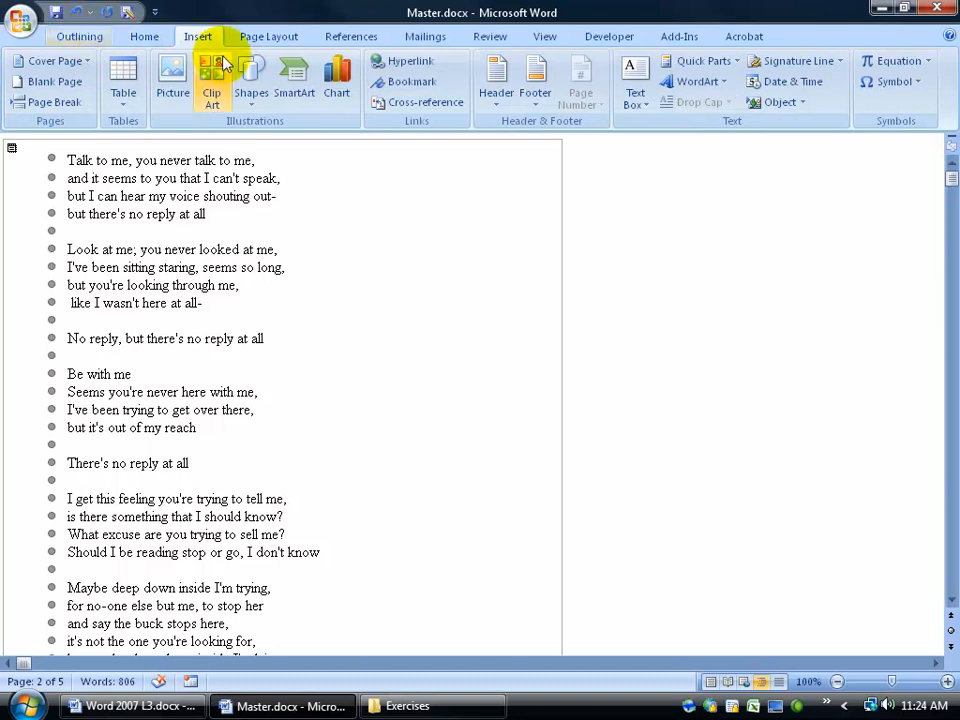
left_click(490, 36)
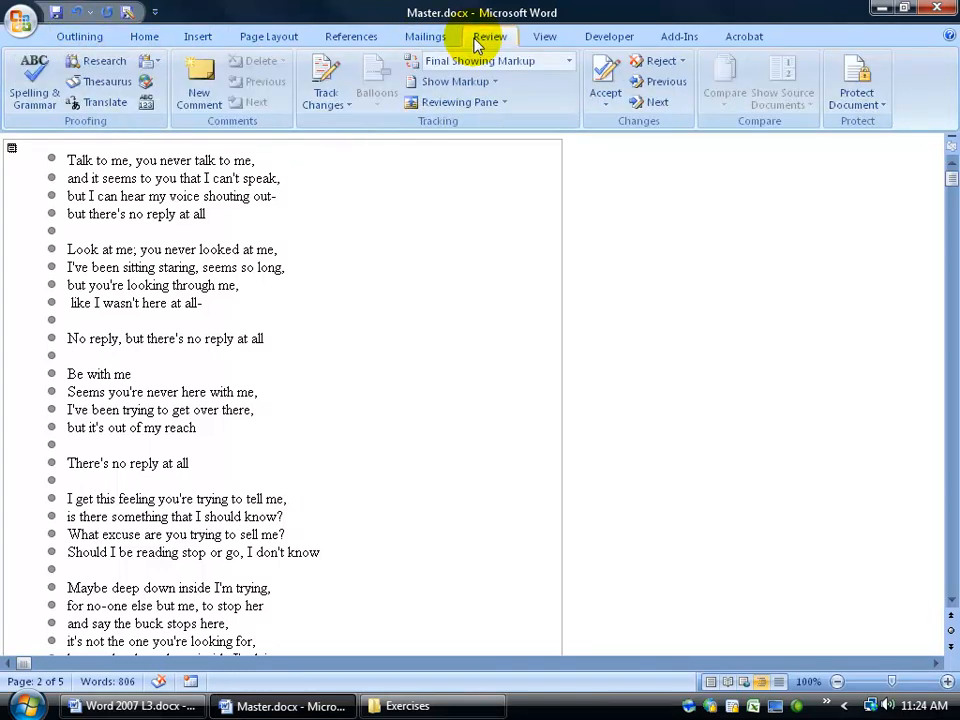
left_click(544, 36)
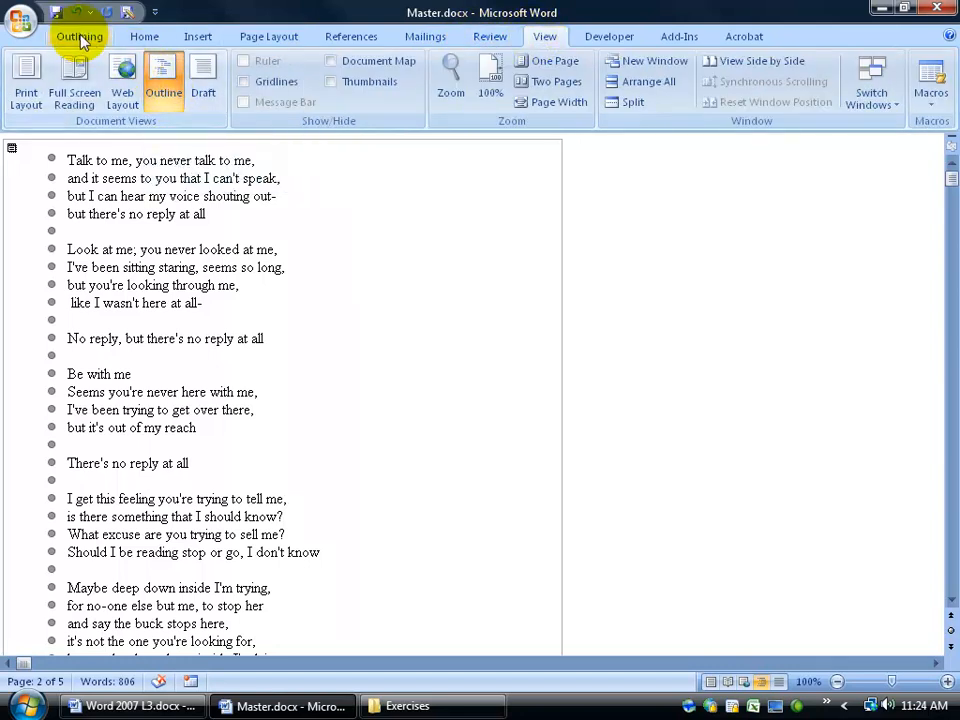
mouse_move(164, 76)
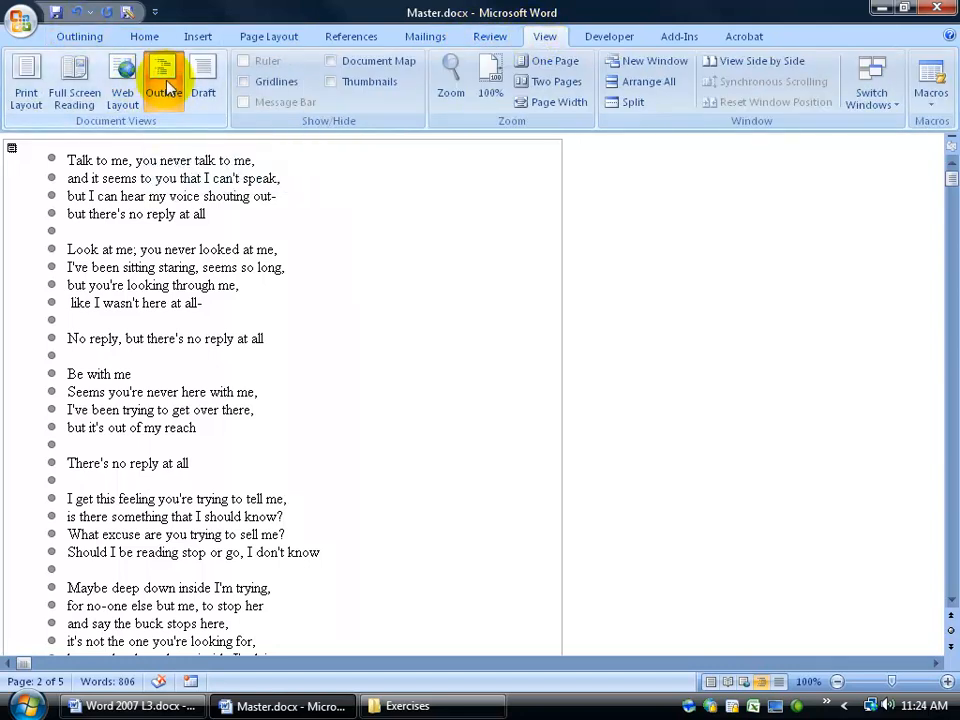
Close Outline View so Master.docx shows in Print Layout, then check the View tab
left_click(164, 78)
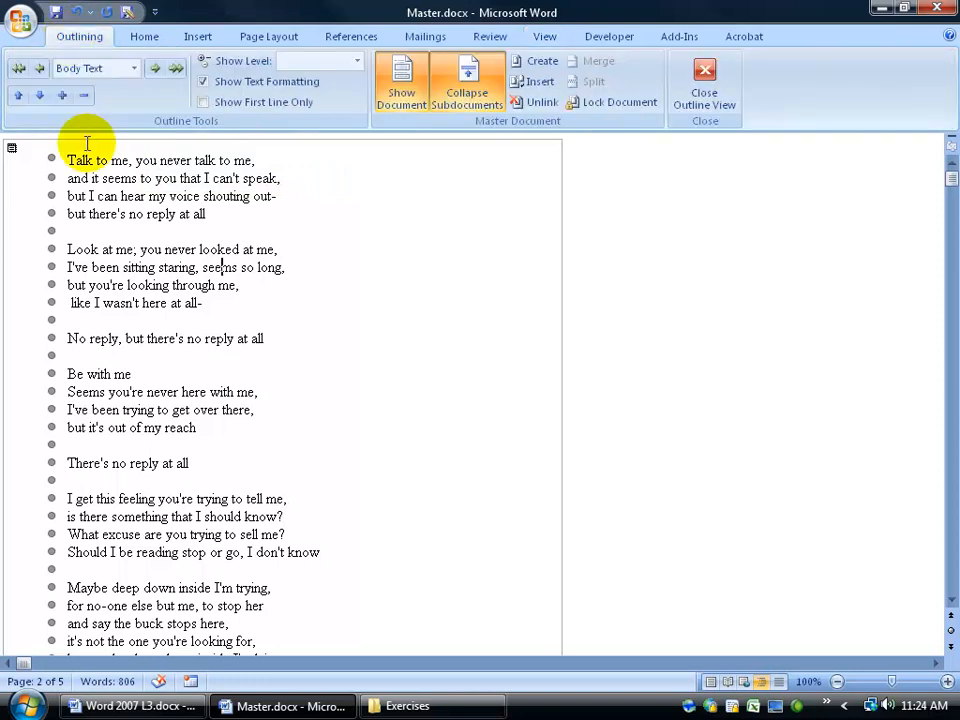
left_click(704, 80)
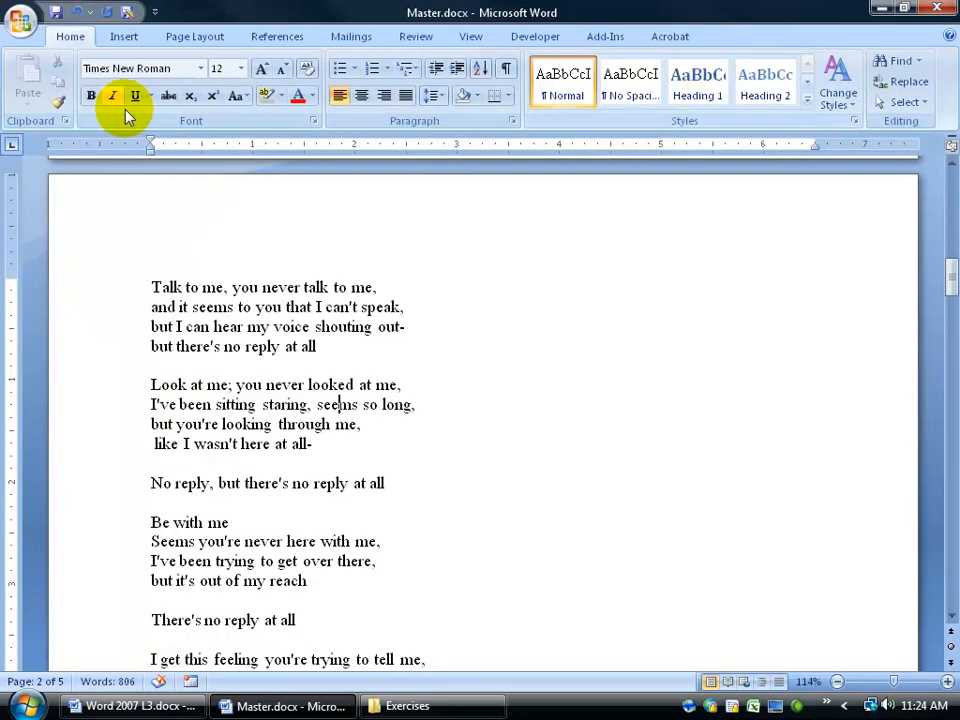
mouse_move(22, 18)
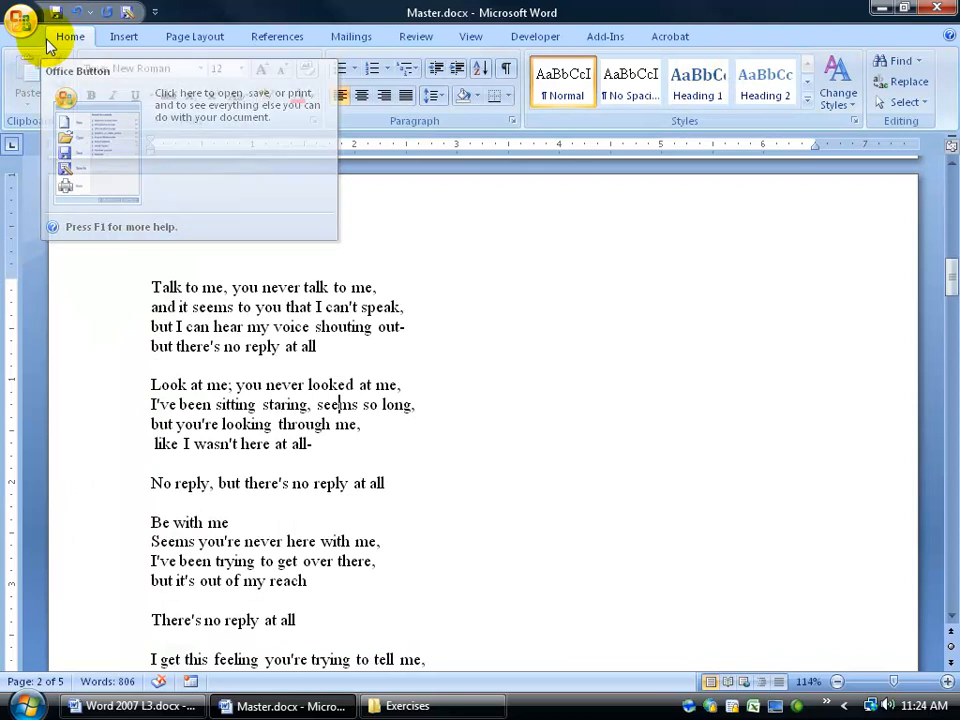
left_click(462, 36)
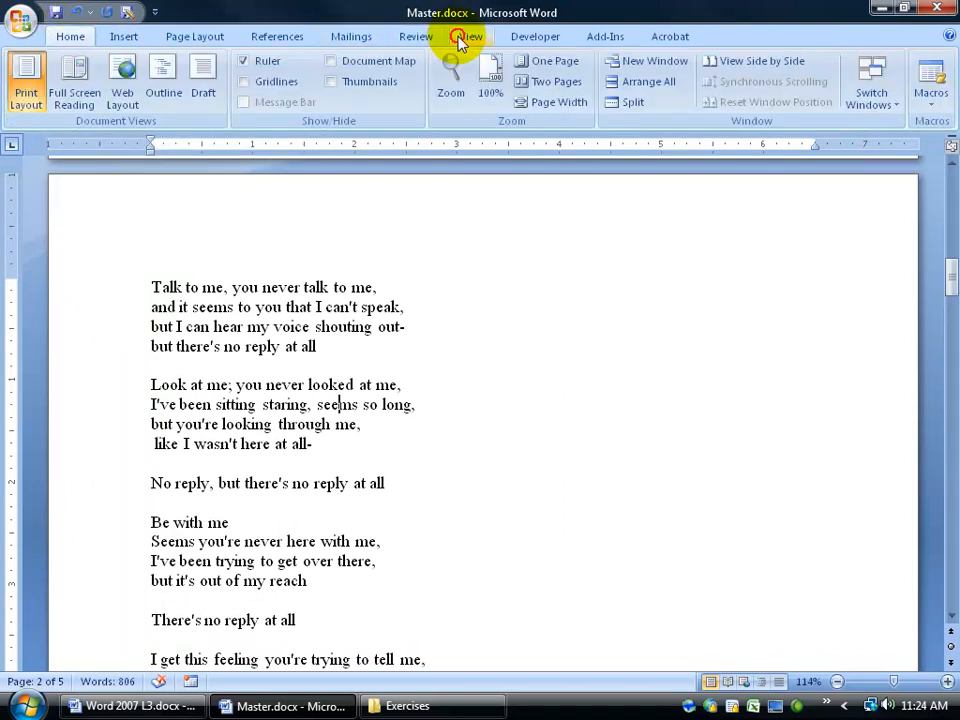